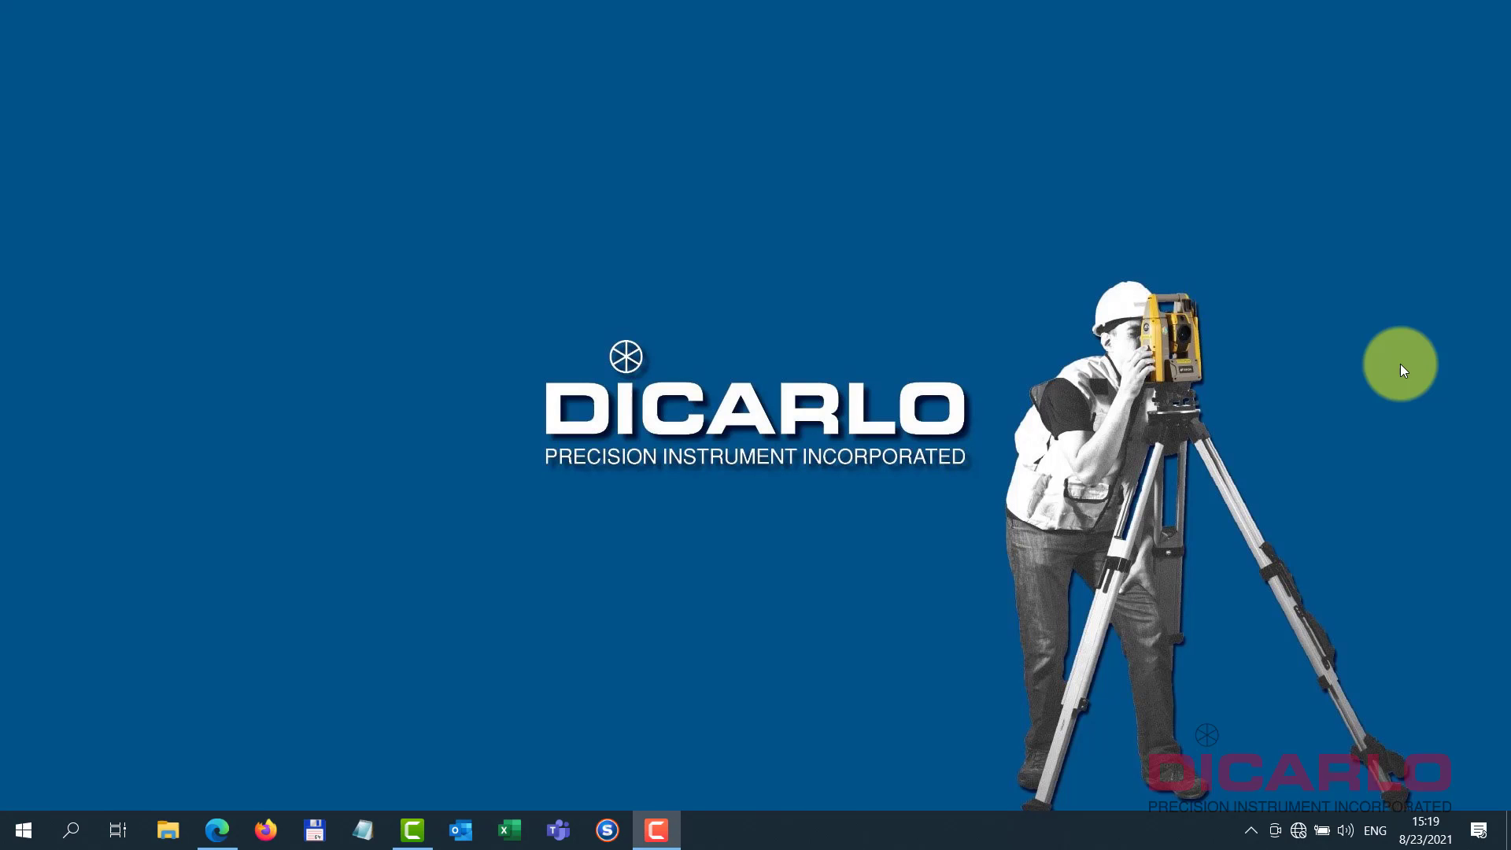
mouse_move(1306, 829)
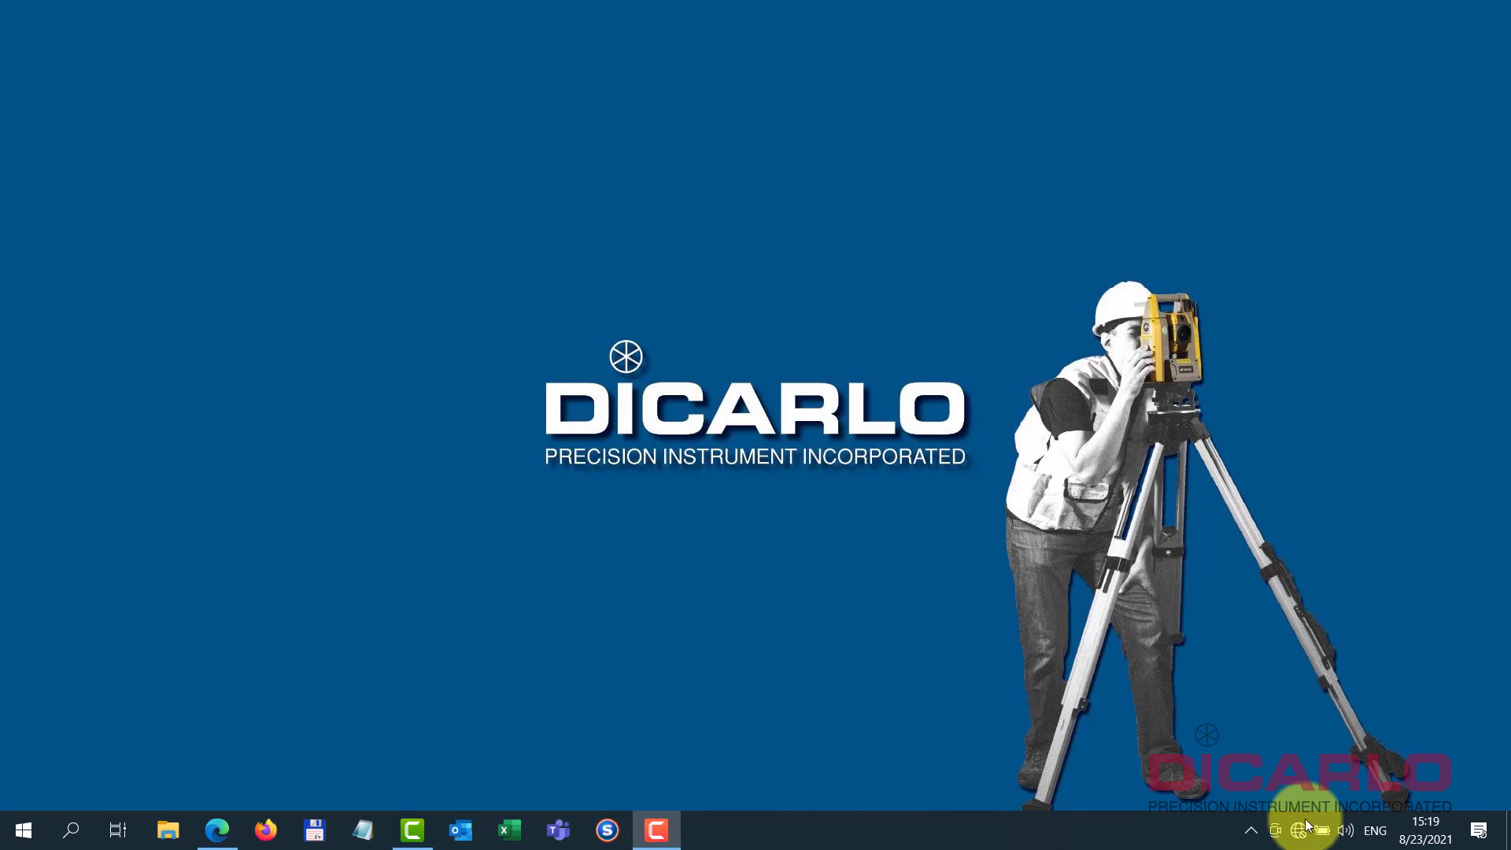
- Show the Wi-Fi list with the laptop connected to the LLS082118544 scanner network
left_click(1295, 829)
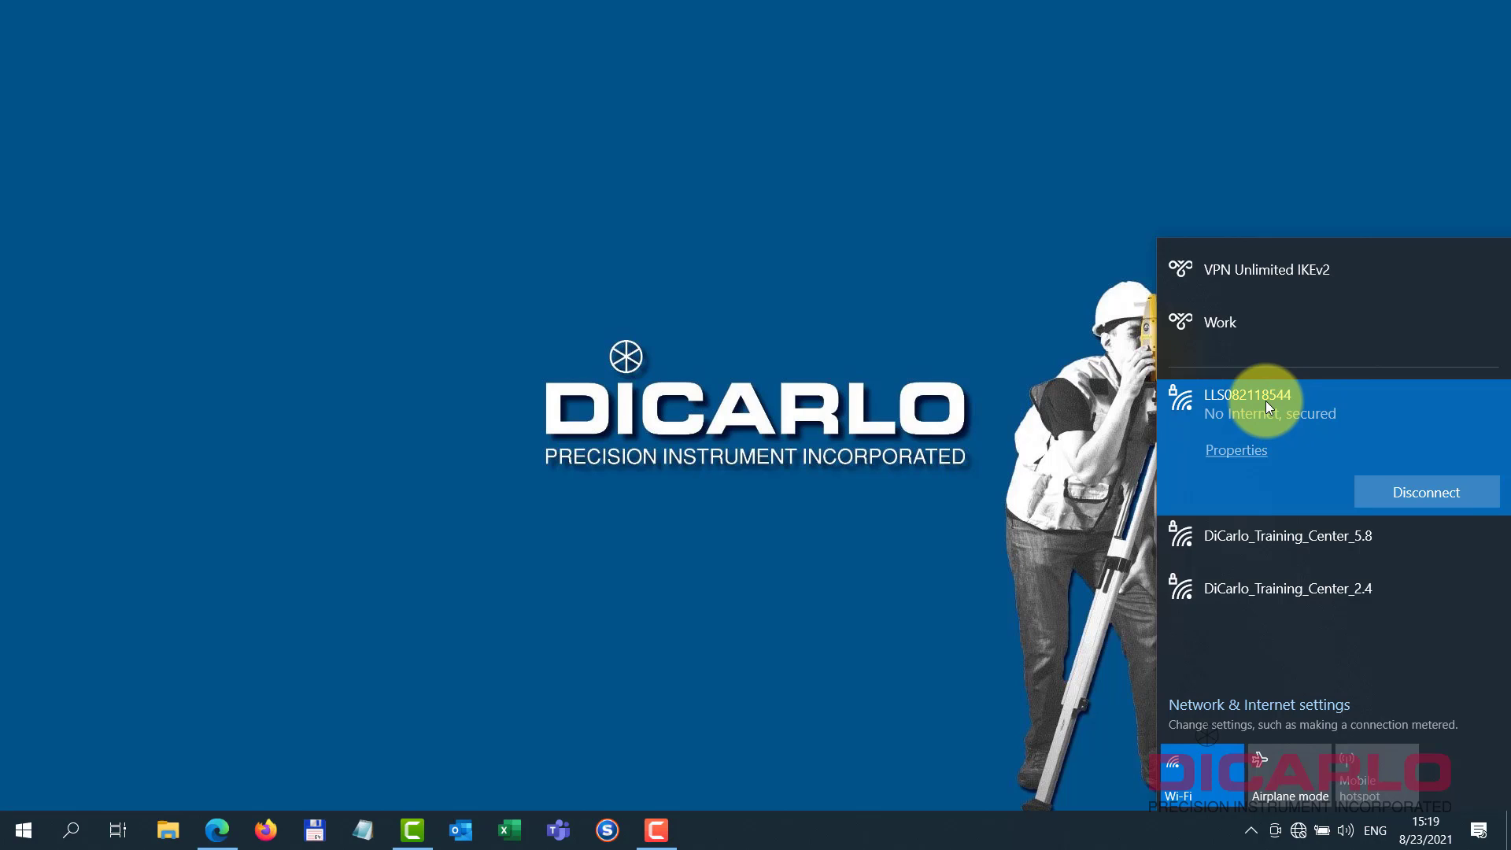
mouse_move(1325, 413)
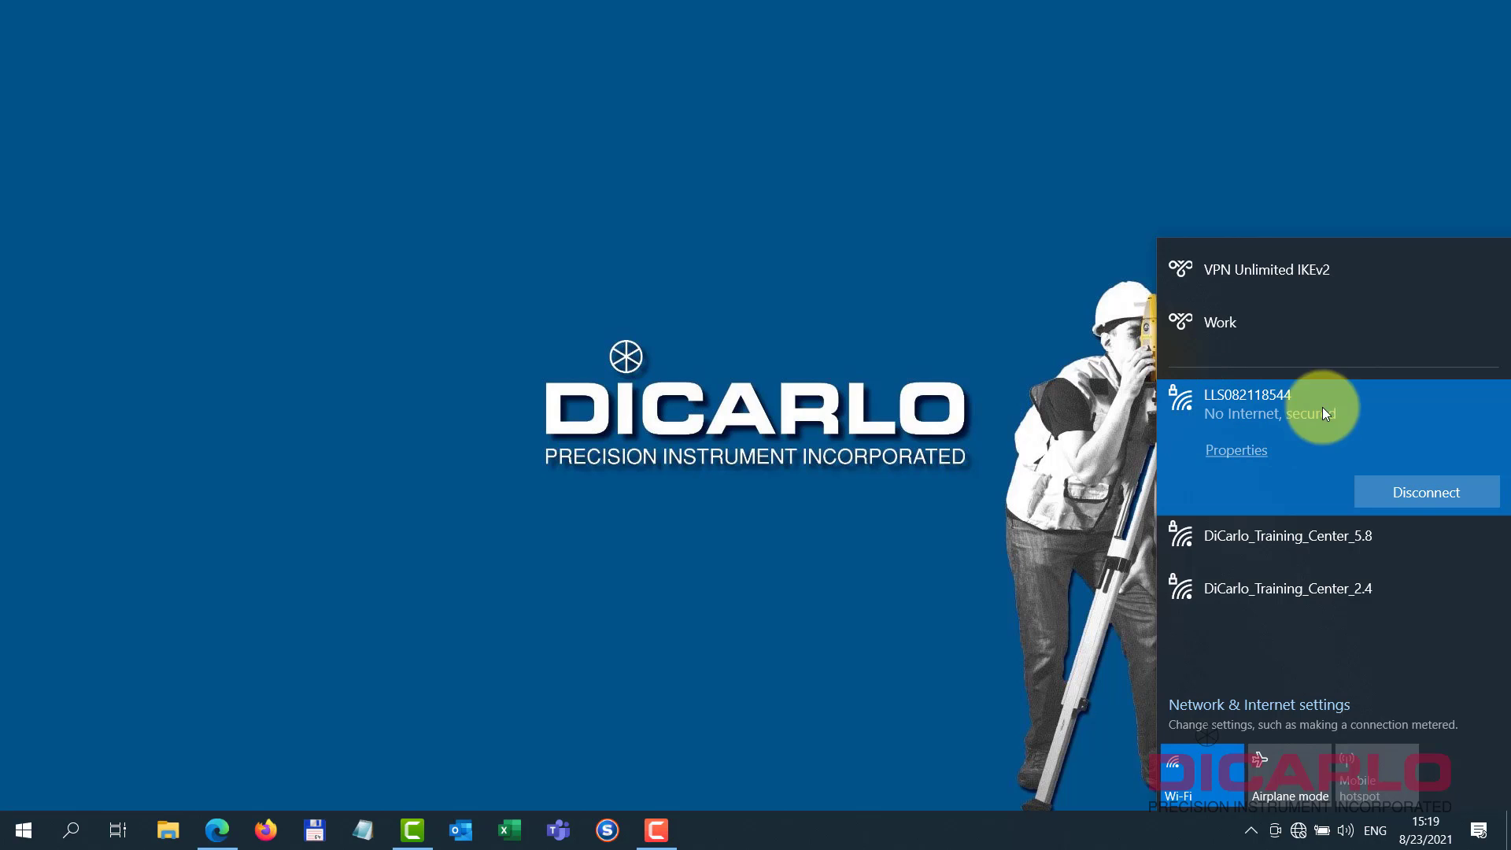
mouse_move(265, 829)
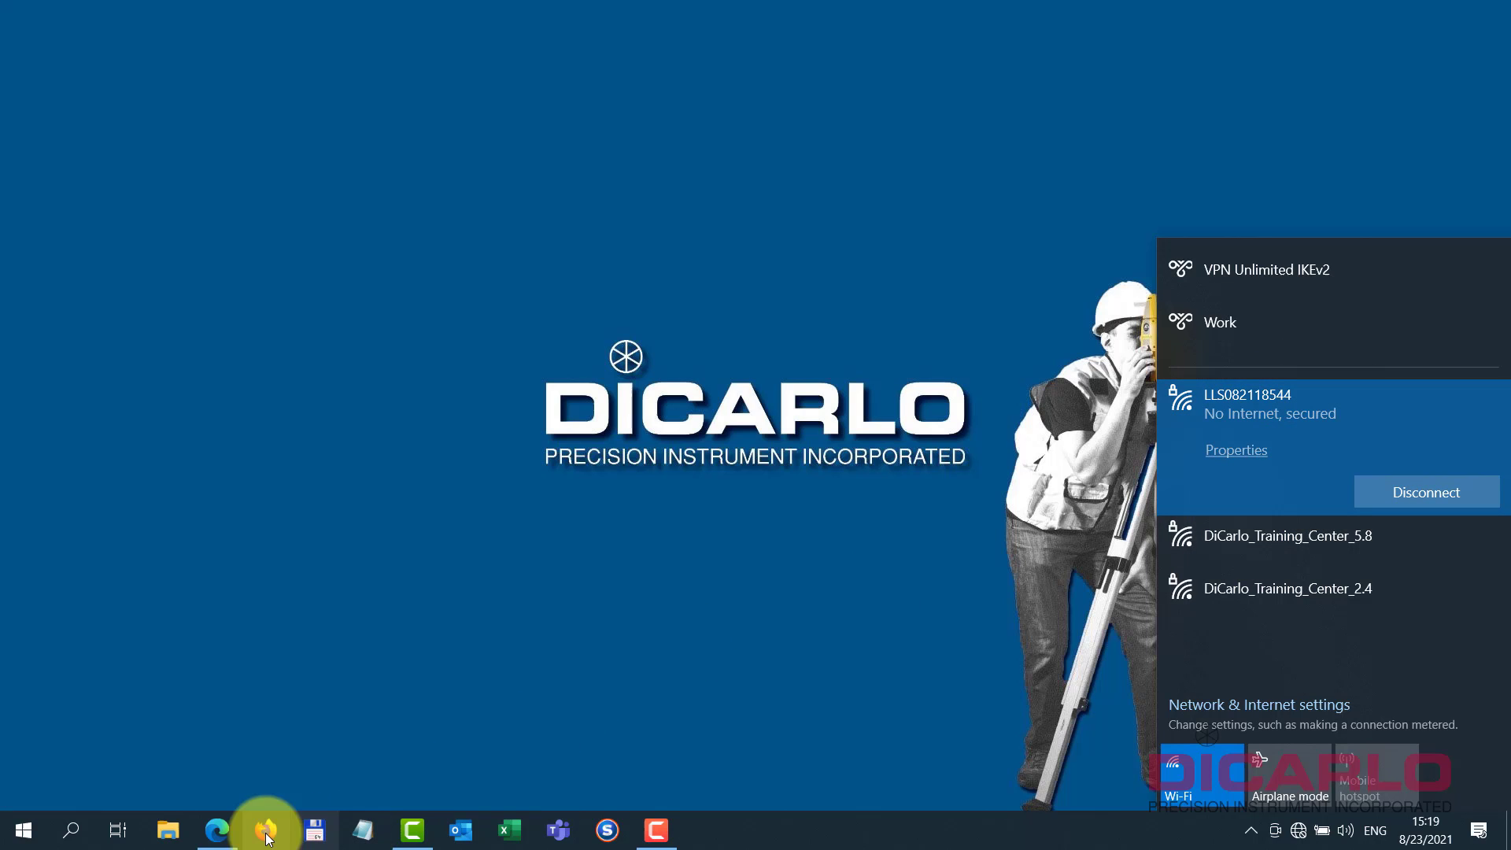
- Load the scanner's web interface at 192.168.43.1 in the browser, landing on Home
left_click(264, 829)
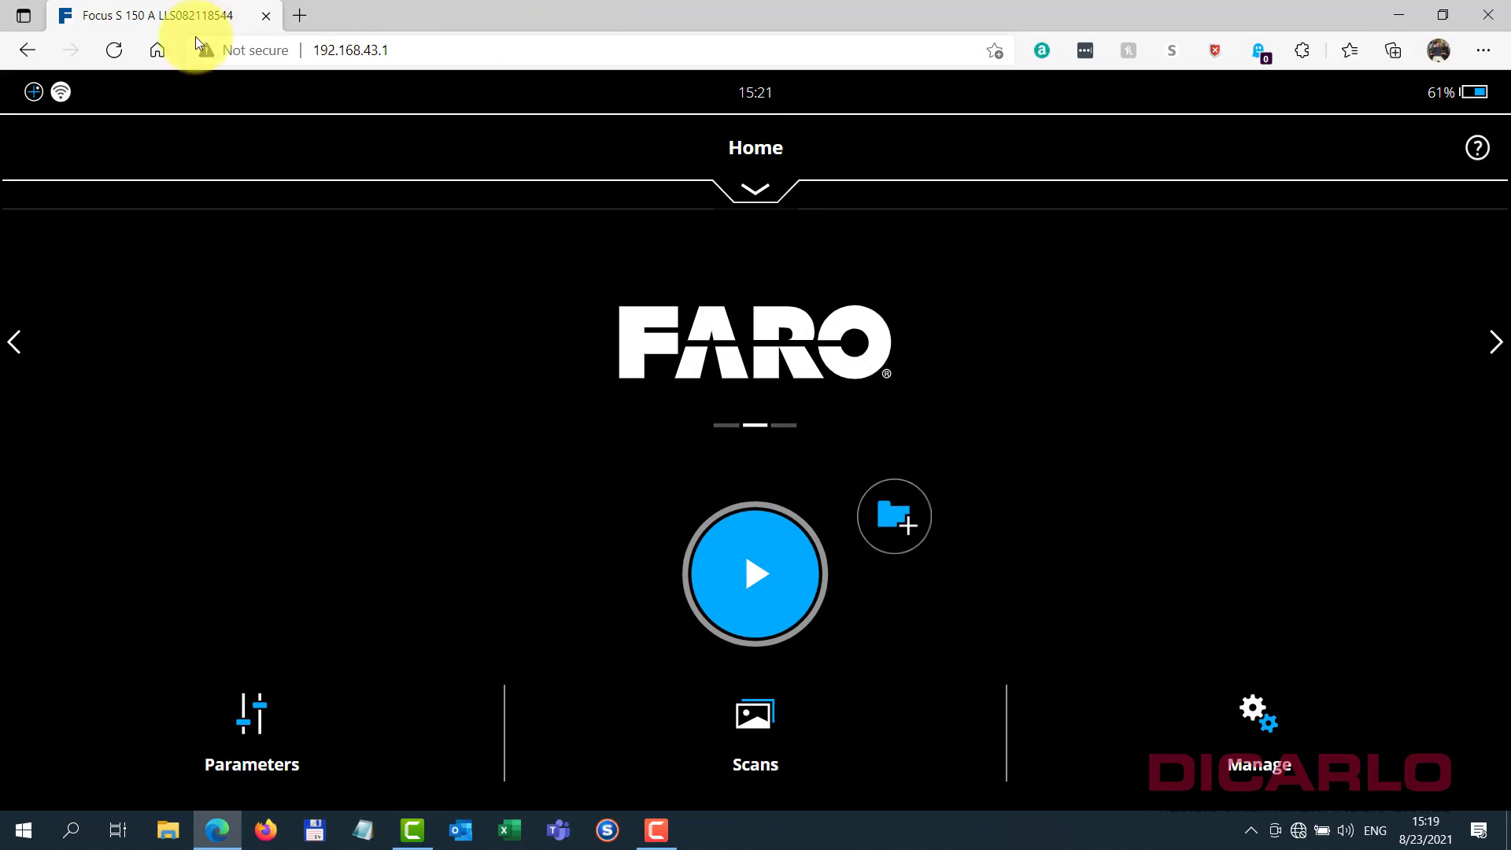
left_click(114, 51)
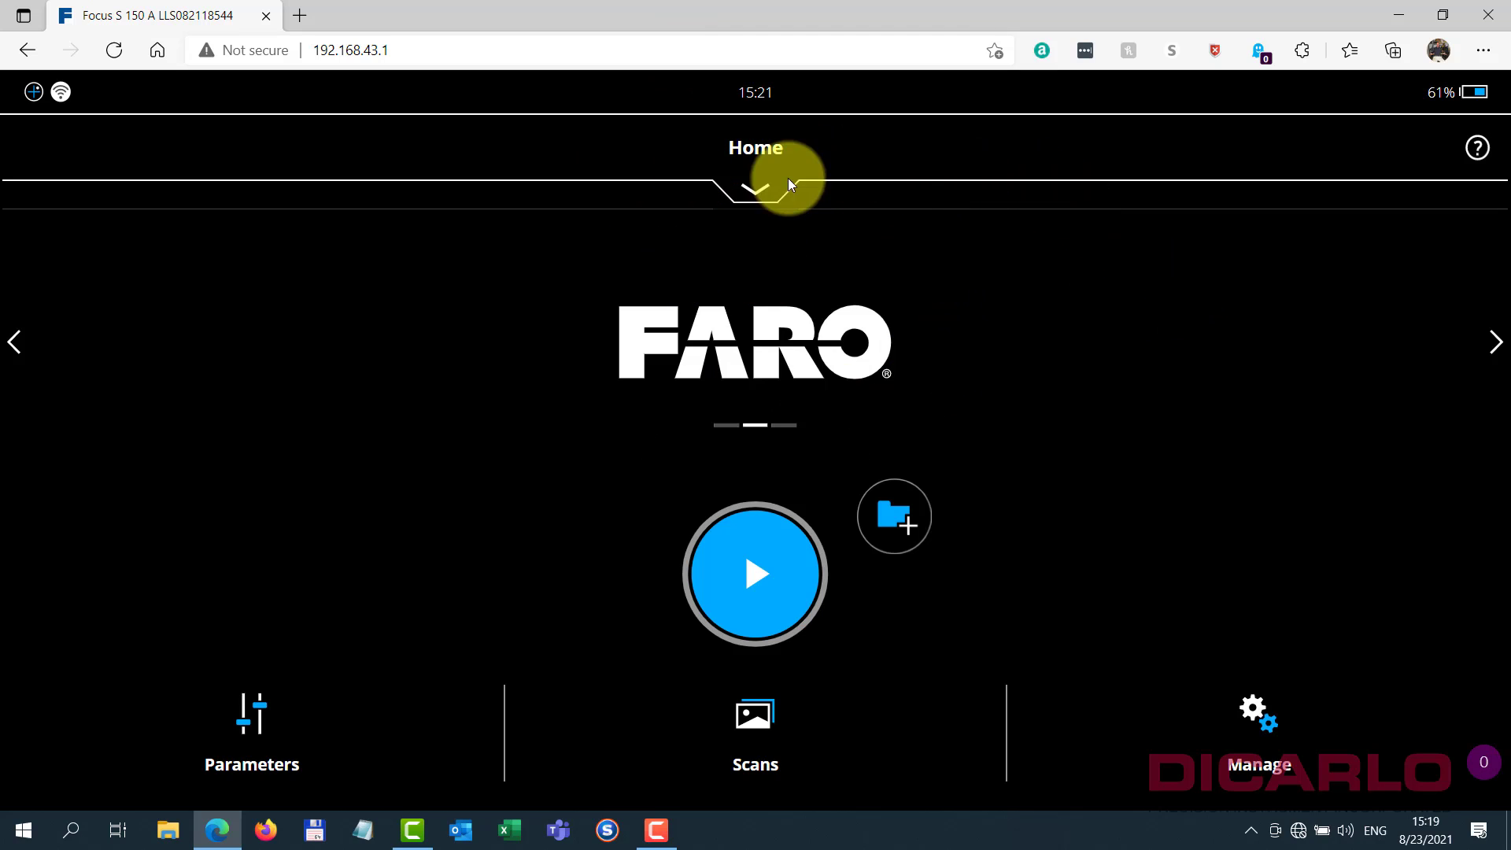
mouse_move(1243, 685)
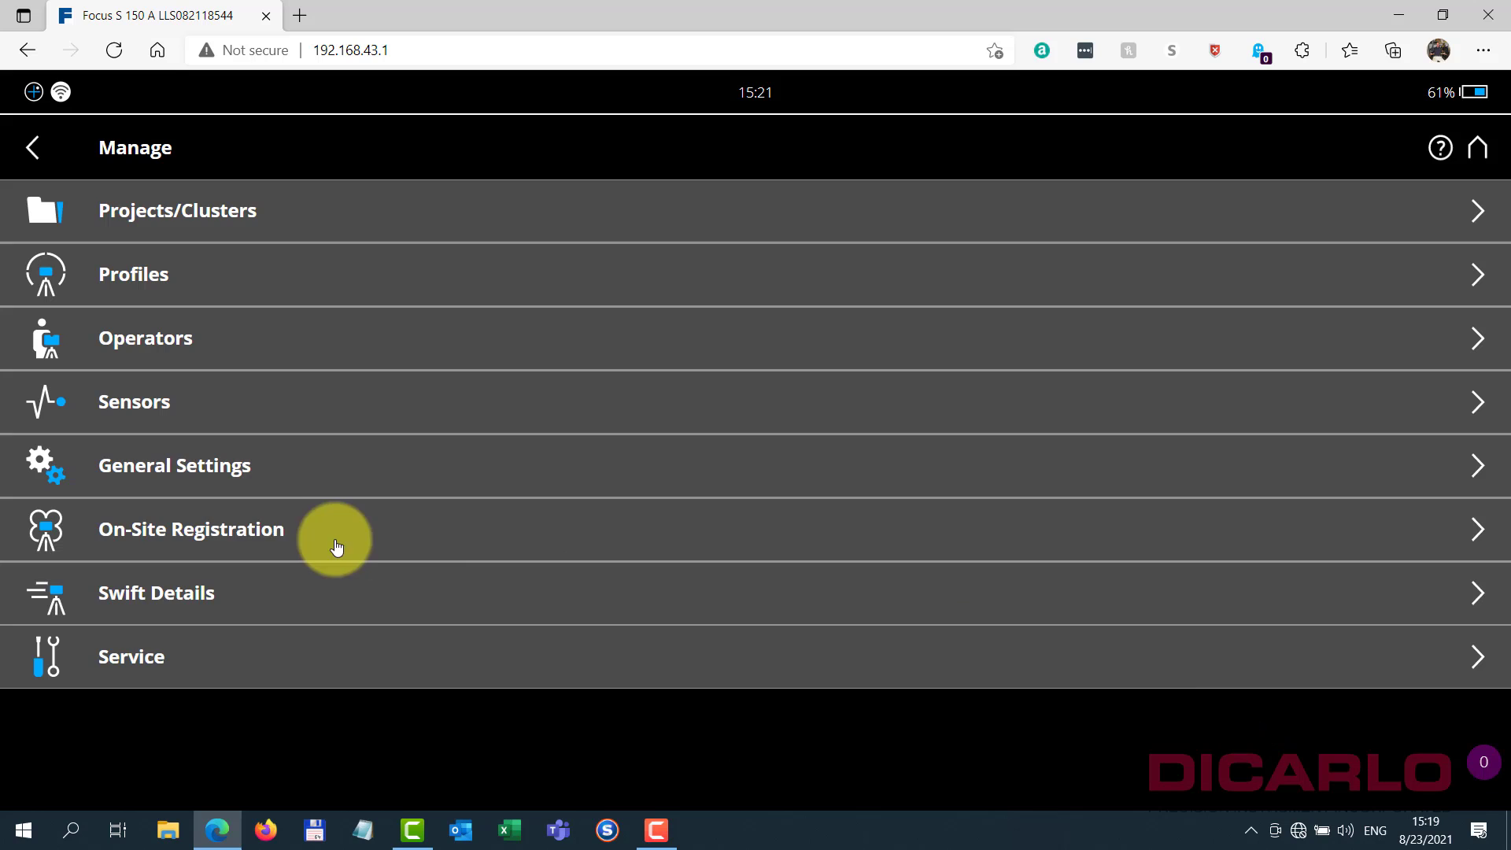
- View Scanner Details under General Settings: Focus S 150 A, firmware 6.8.0.4708
left_click(173, 464)
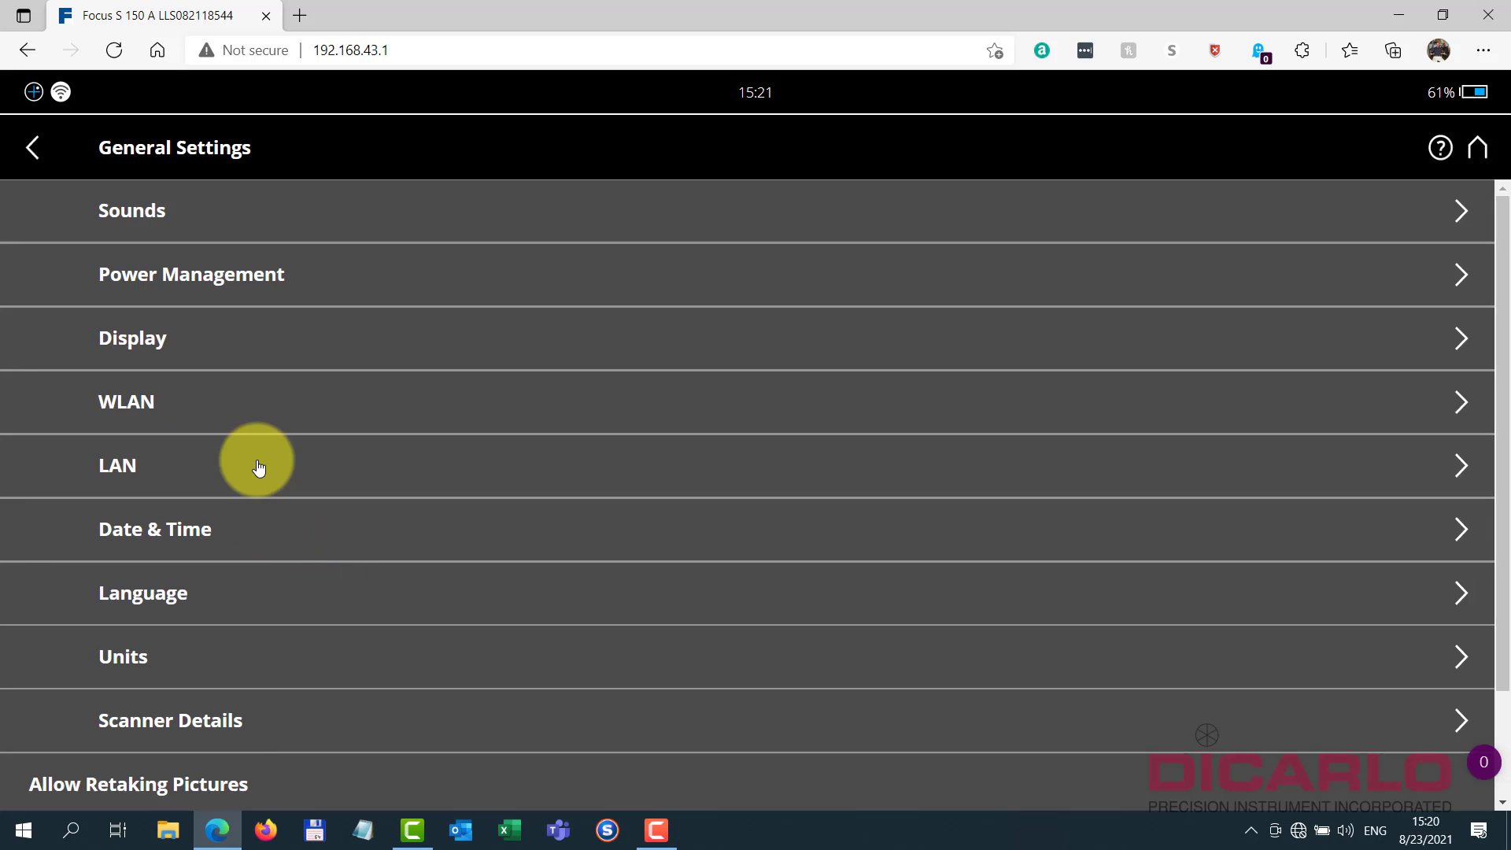
left_click(170, 719)
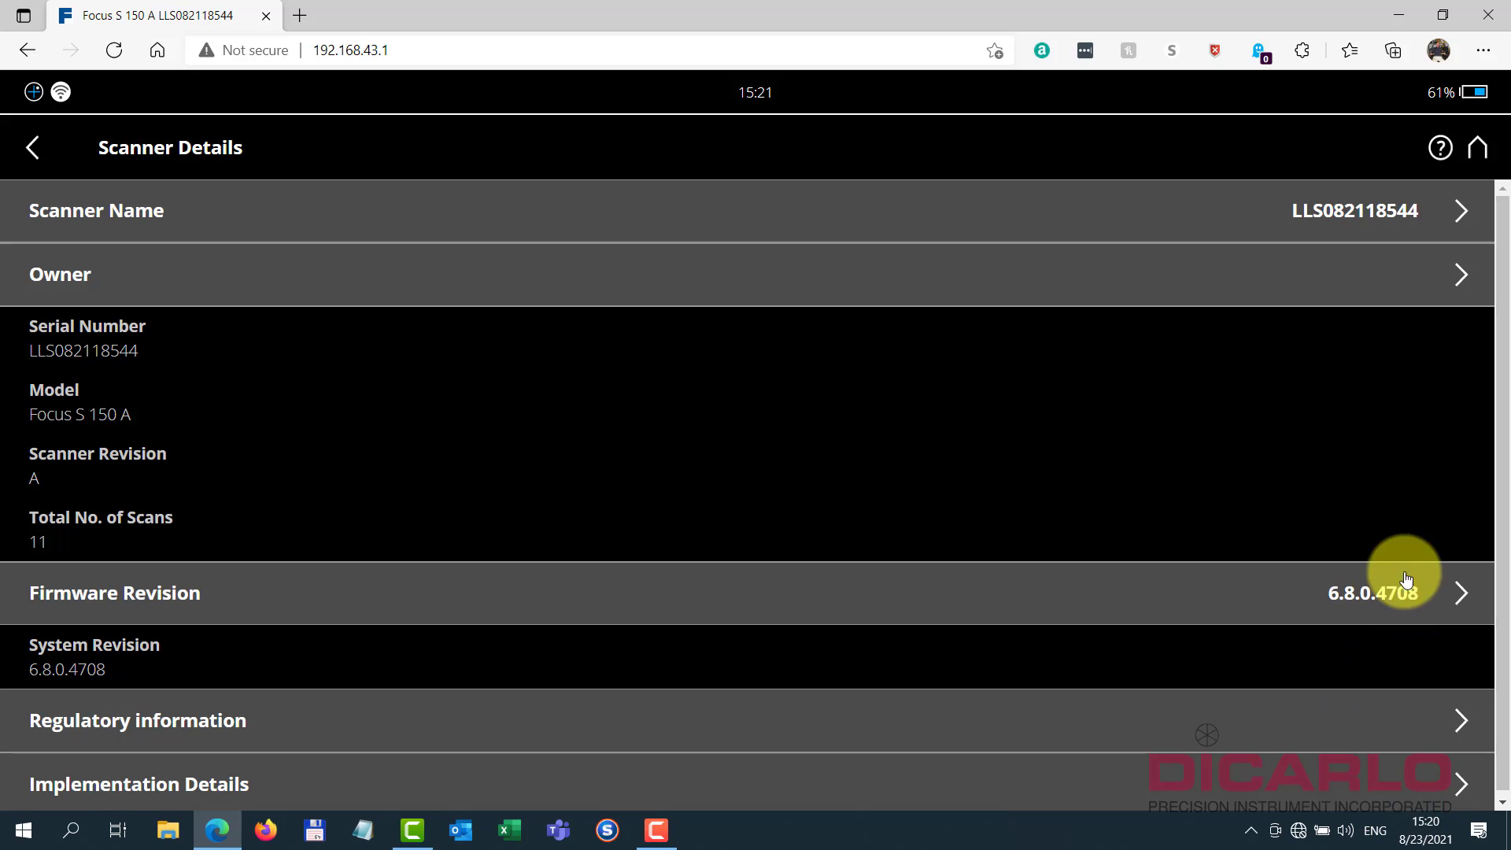
mouse_move(1349, 549)
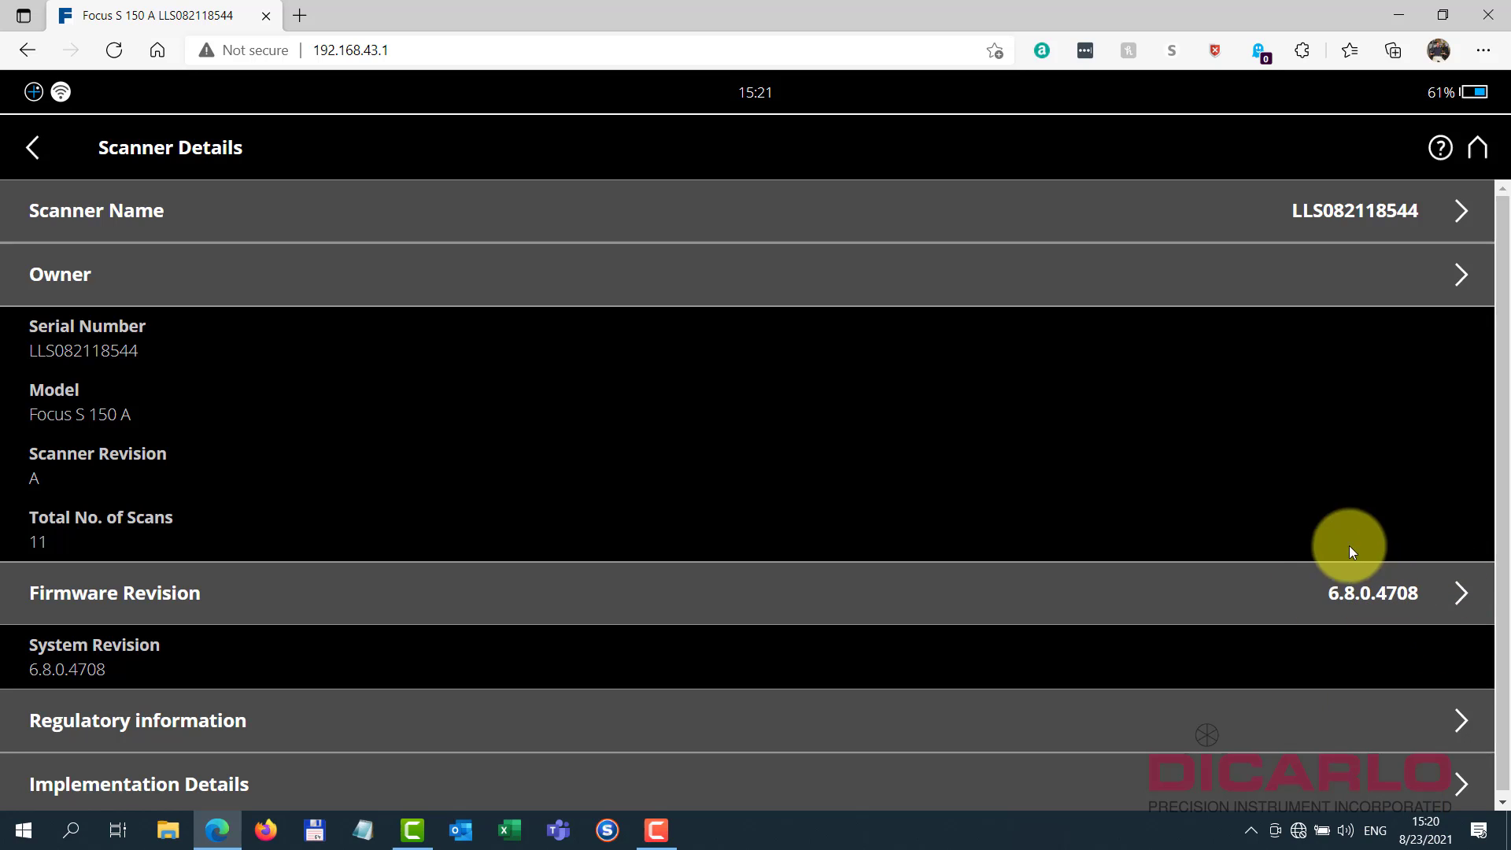
mouse_move(1412, 561)
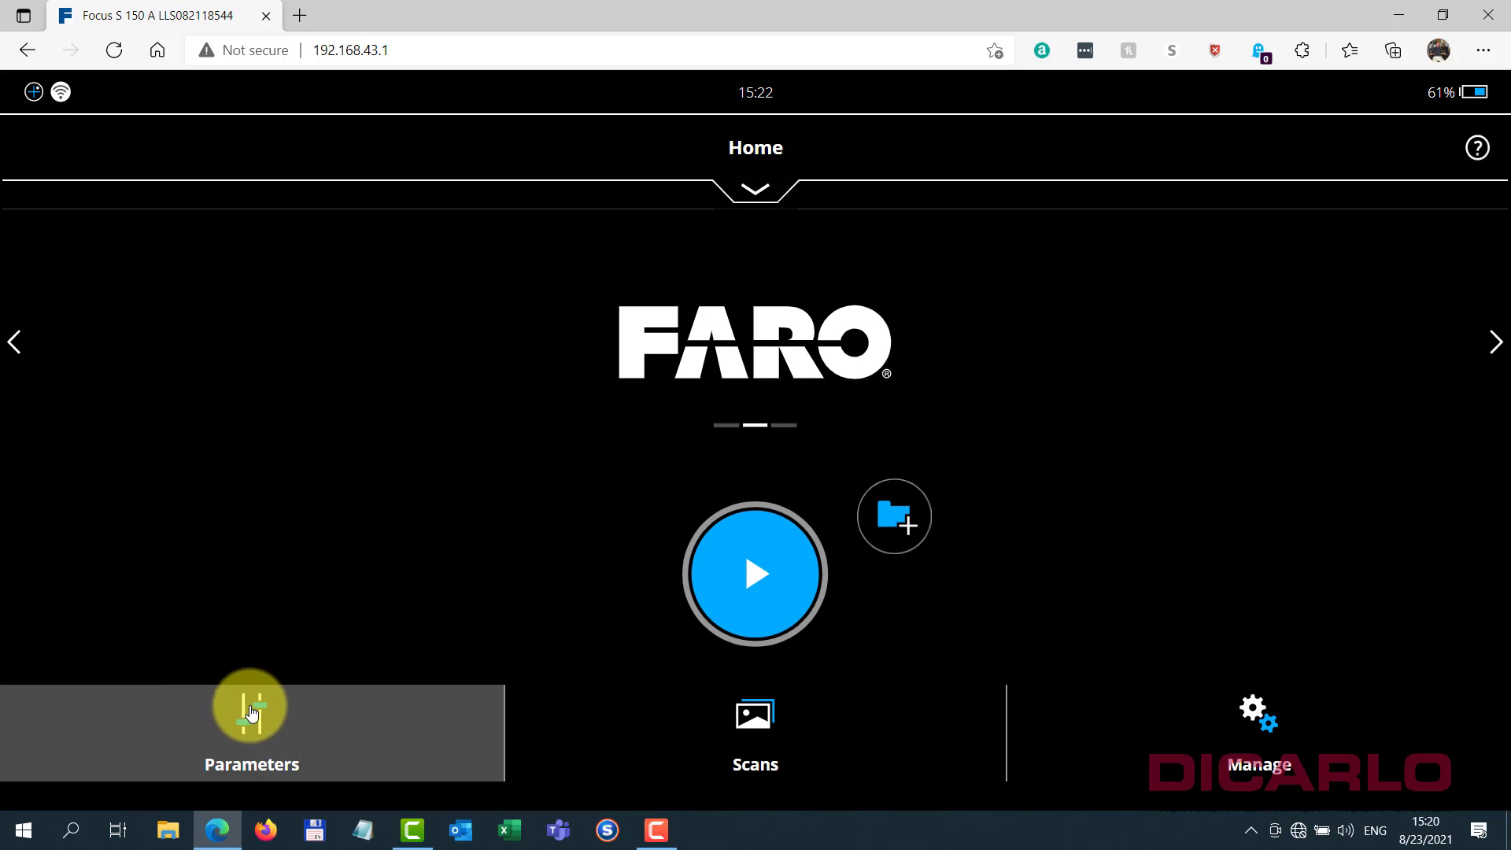
- Show the Scan Parameters page with the Indoor profile, 10.9 MPts and color on
left_click(252, 727)
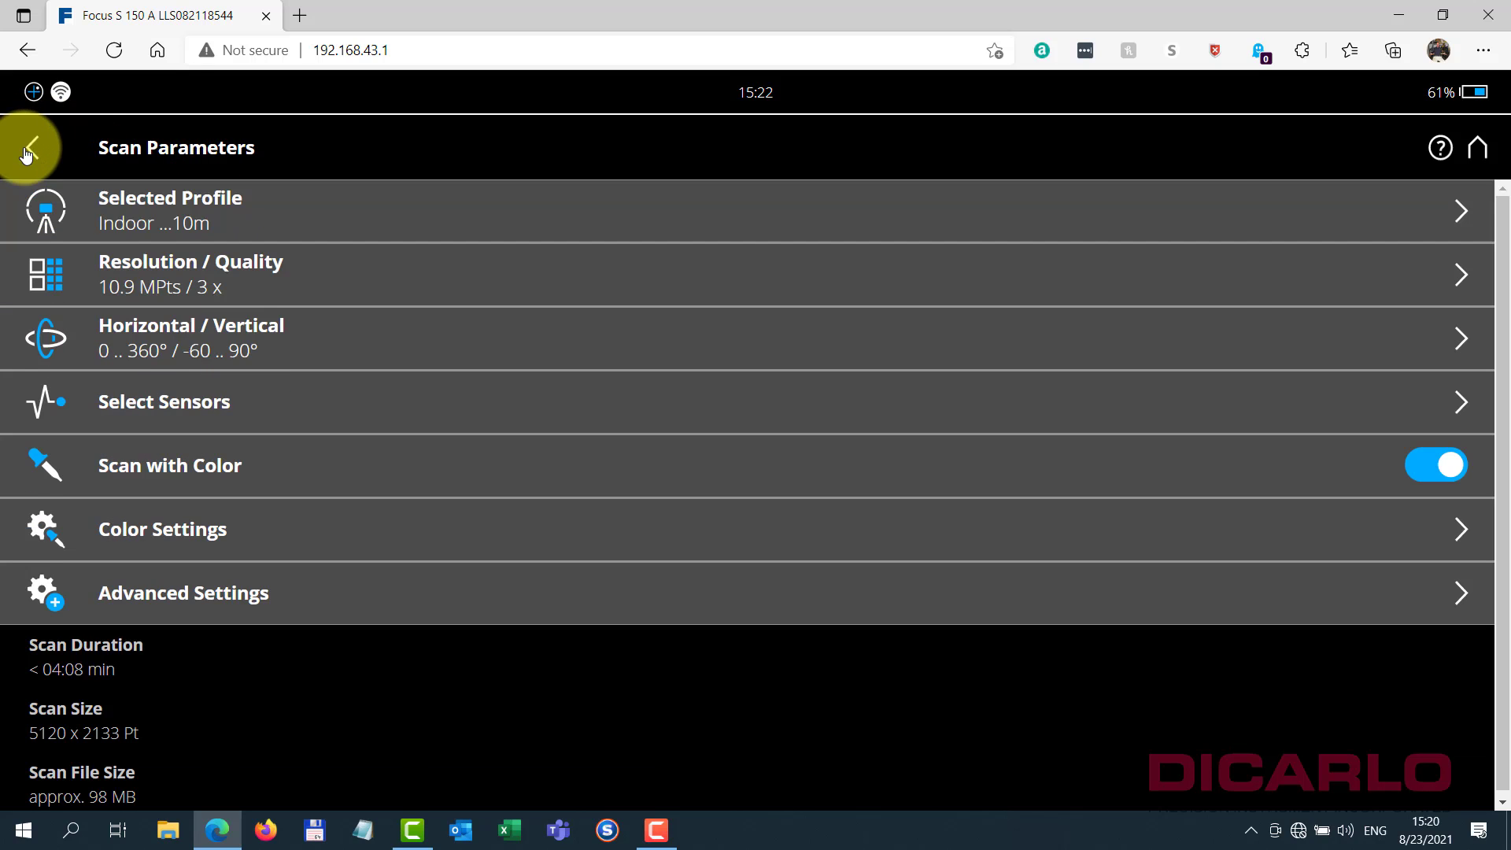
mouse_move(95, 685)
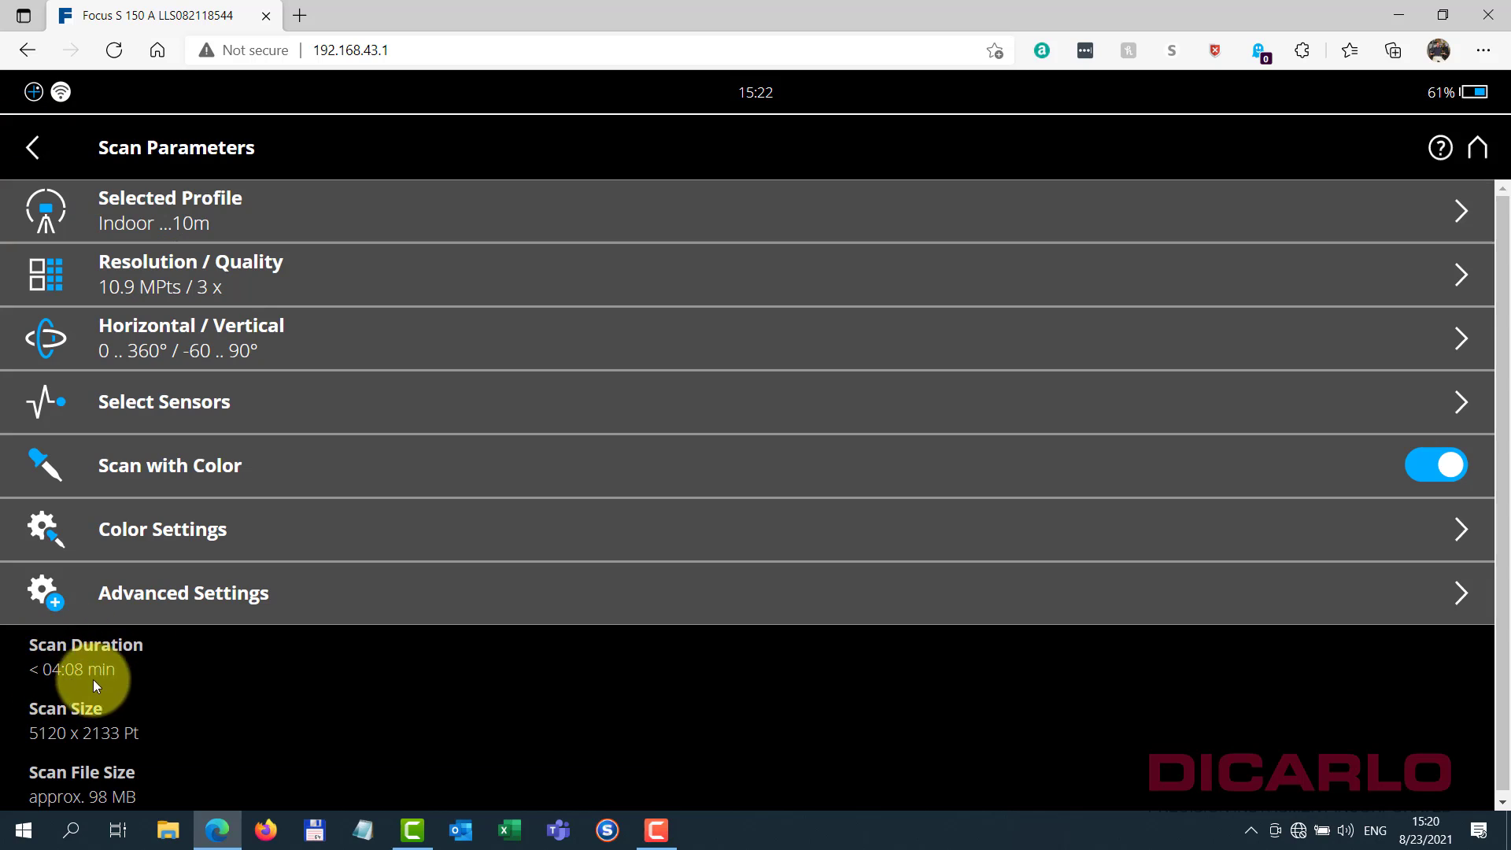
mouse_move(352, 319)
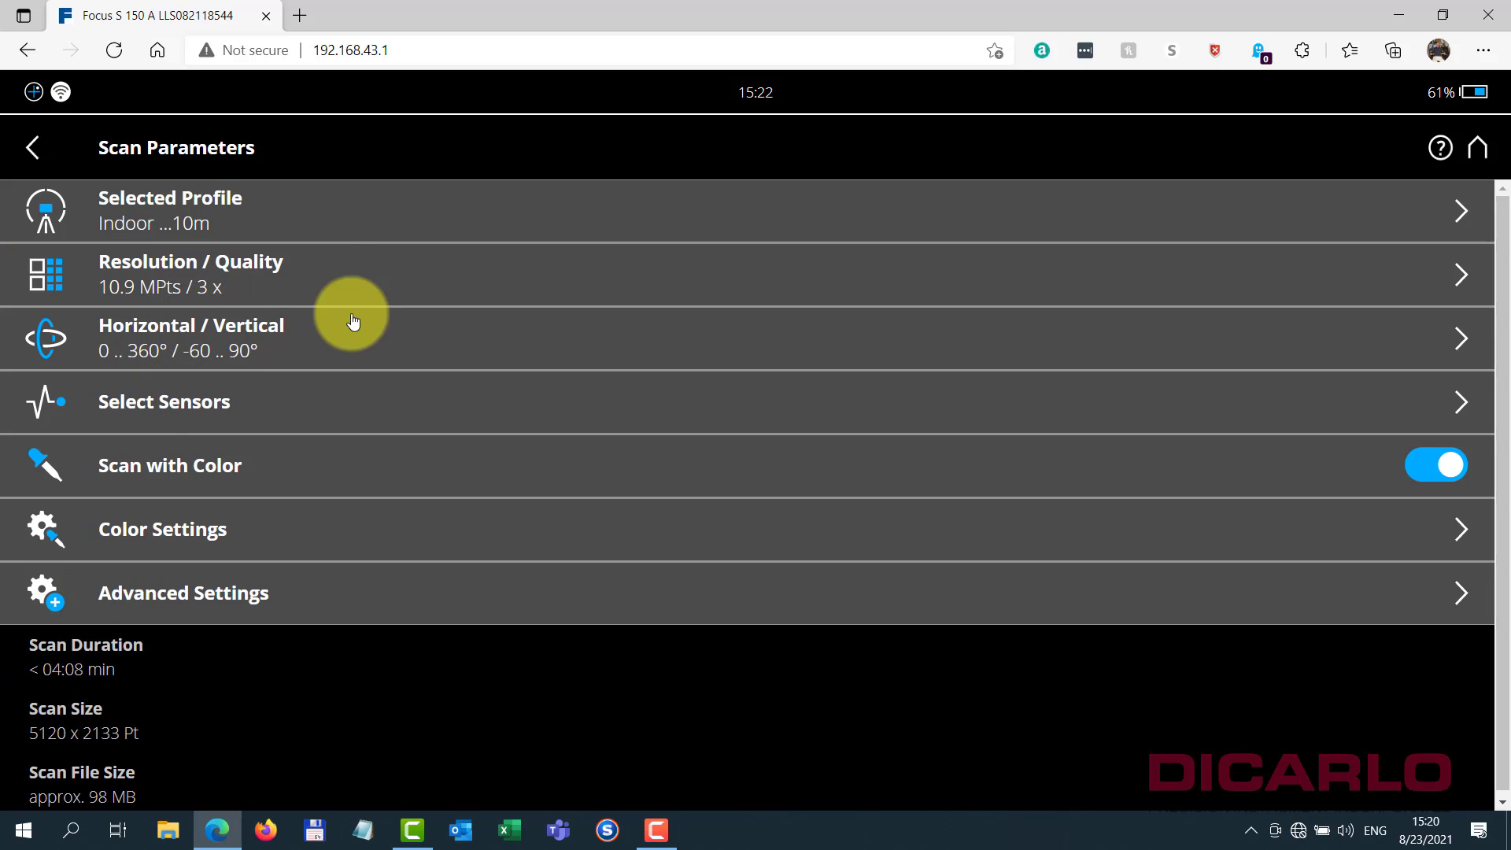
mouse_move(63, 655)
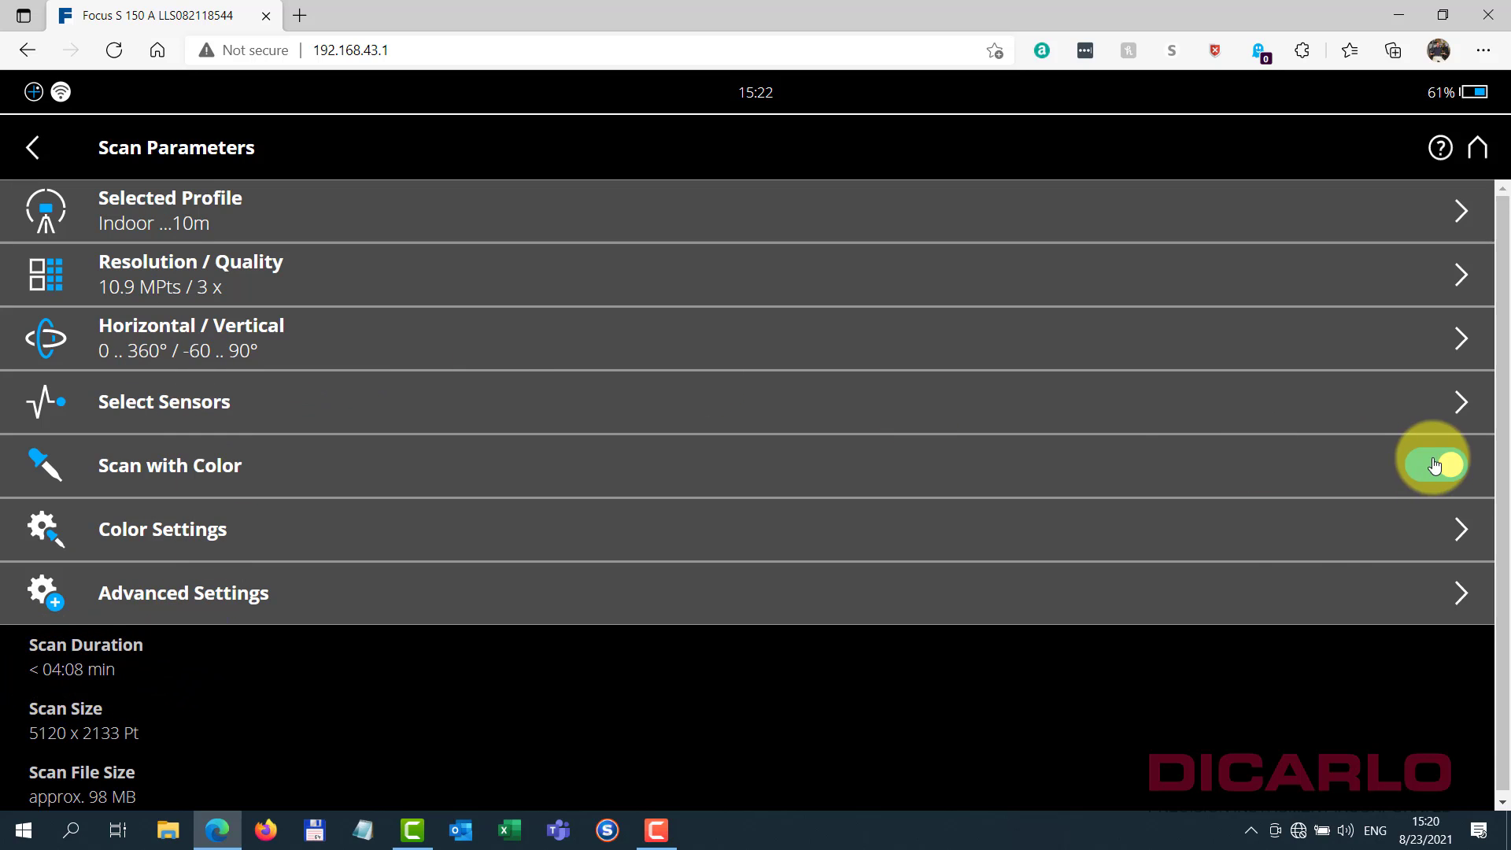
- In Color Settings, select Panorama Camera as the color capture source
left_click(162, 528)
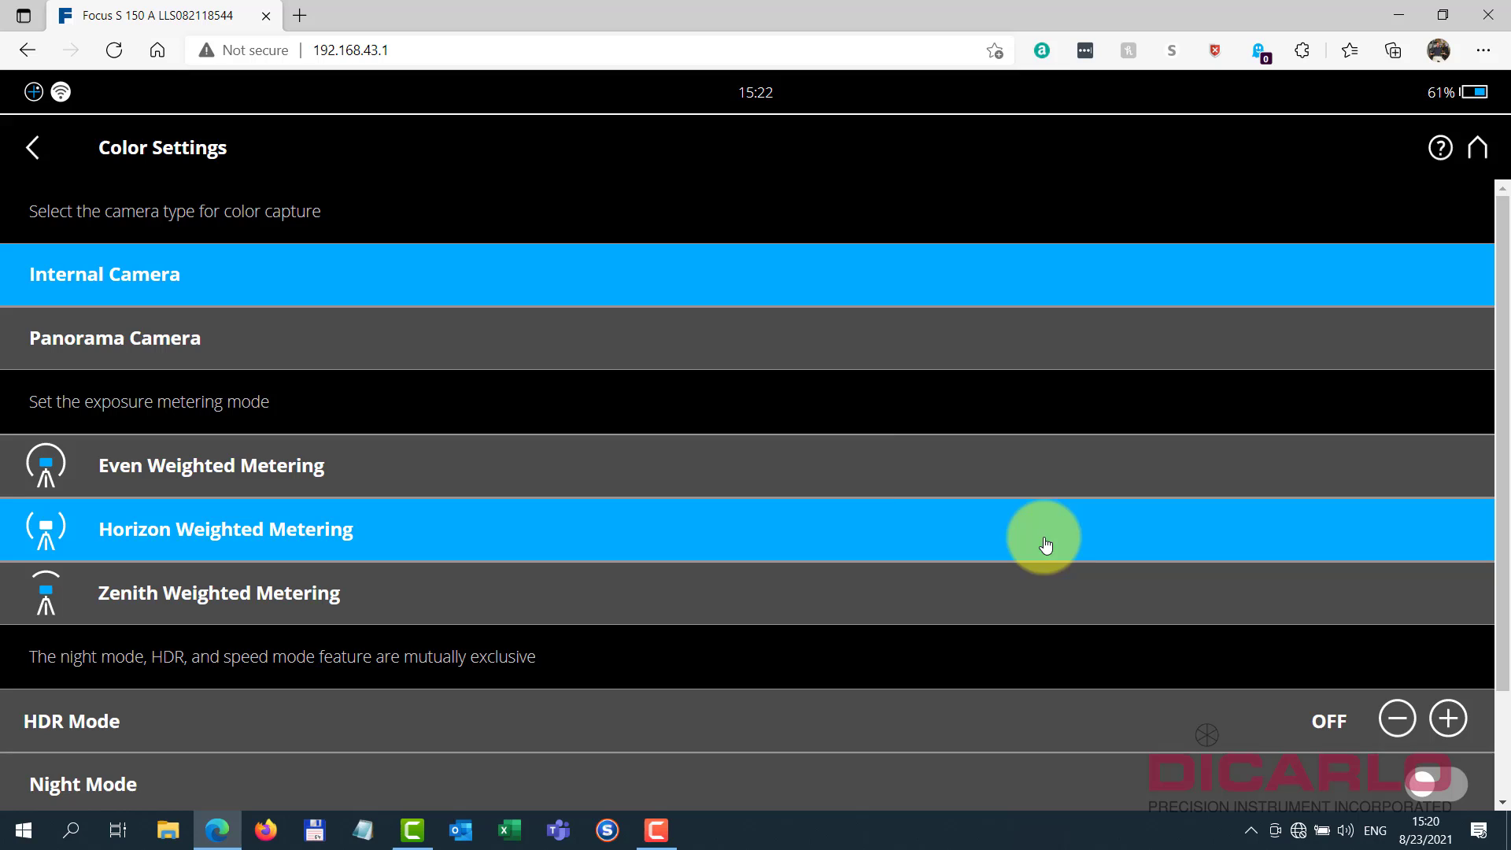
mouse_move(183, 290)
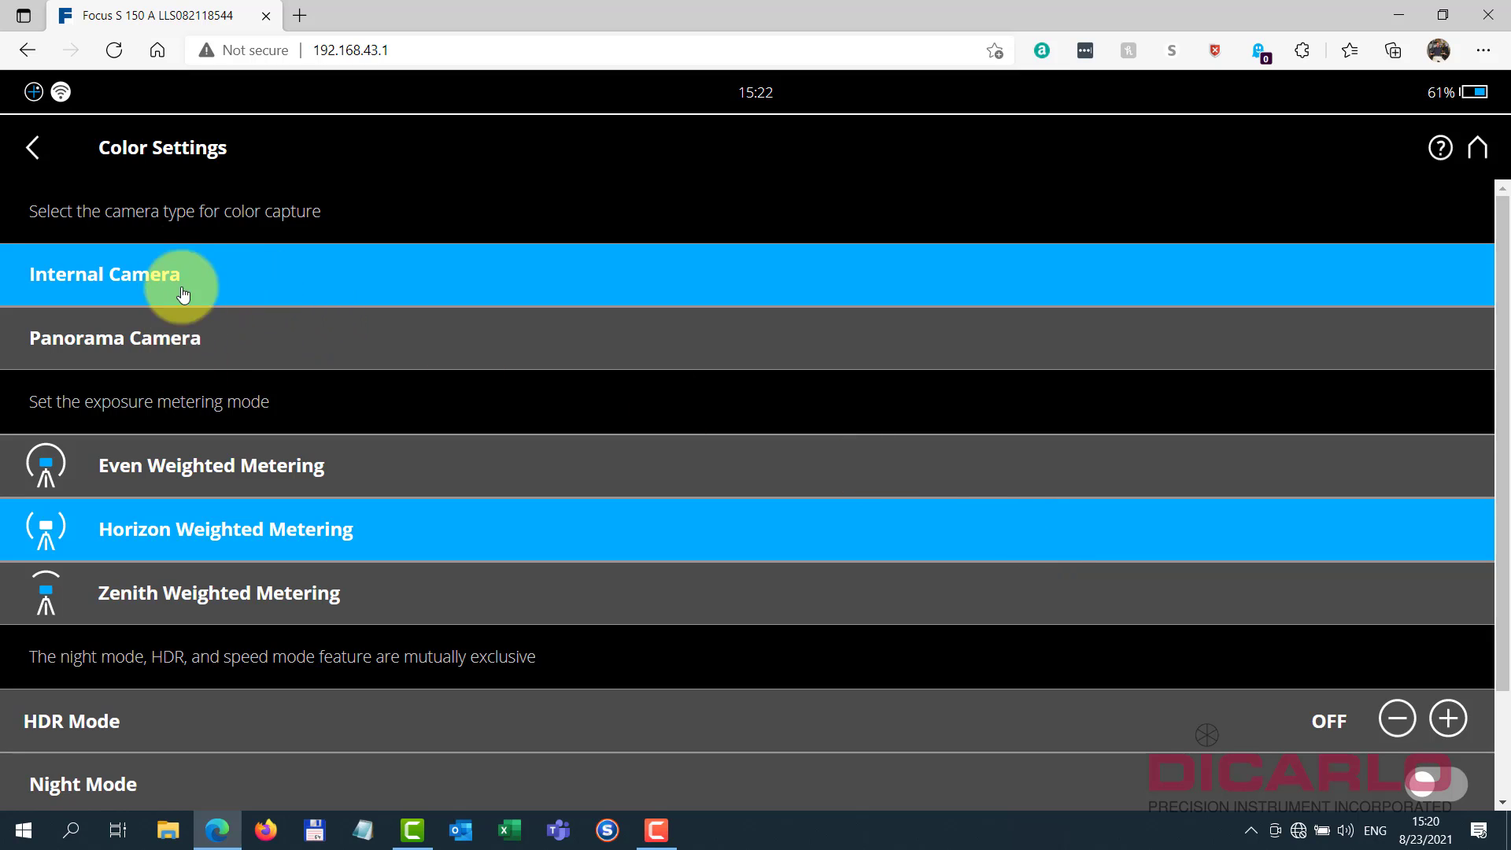
mouse_move(125, 332)
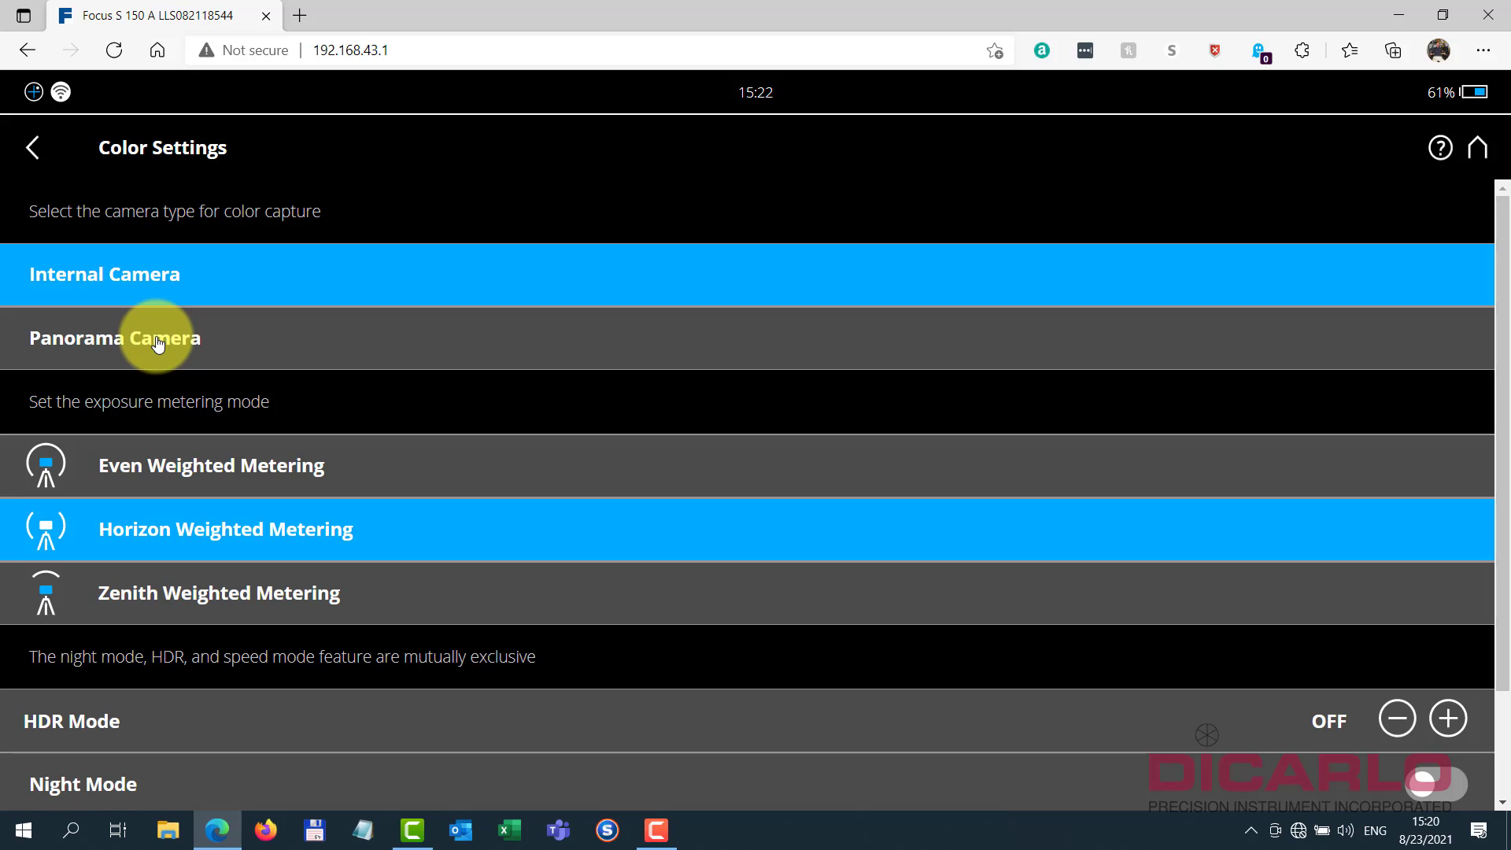
left_click(114, 336)
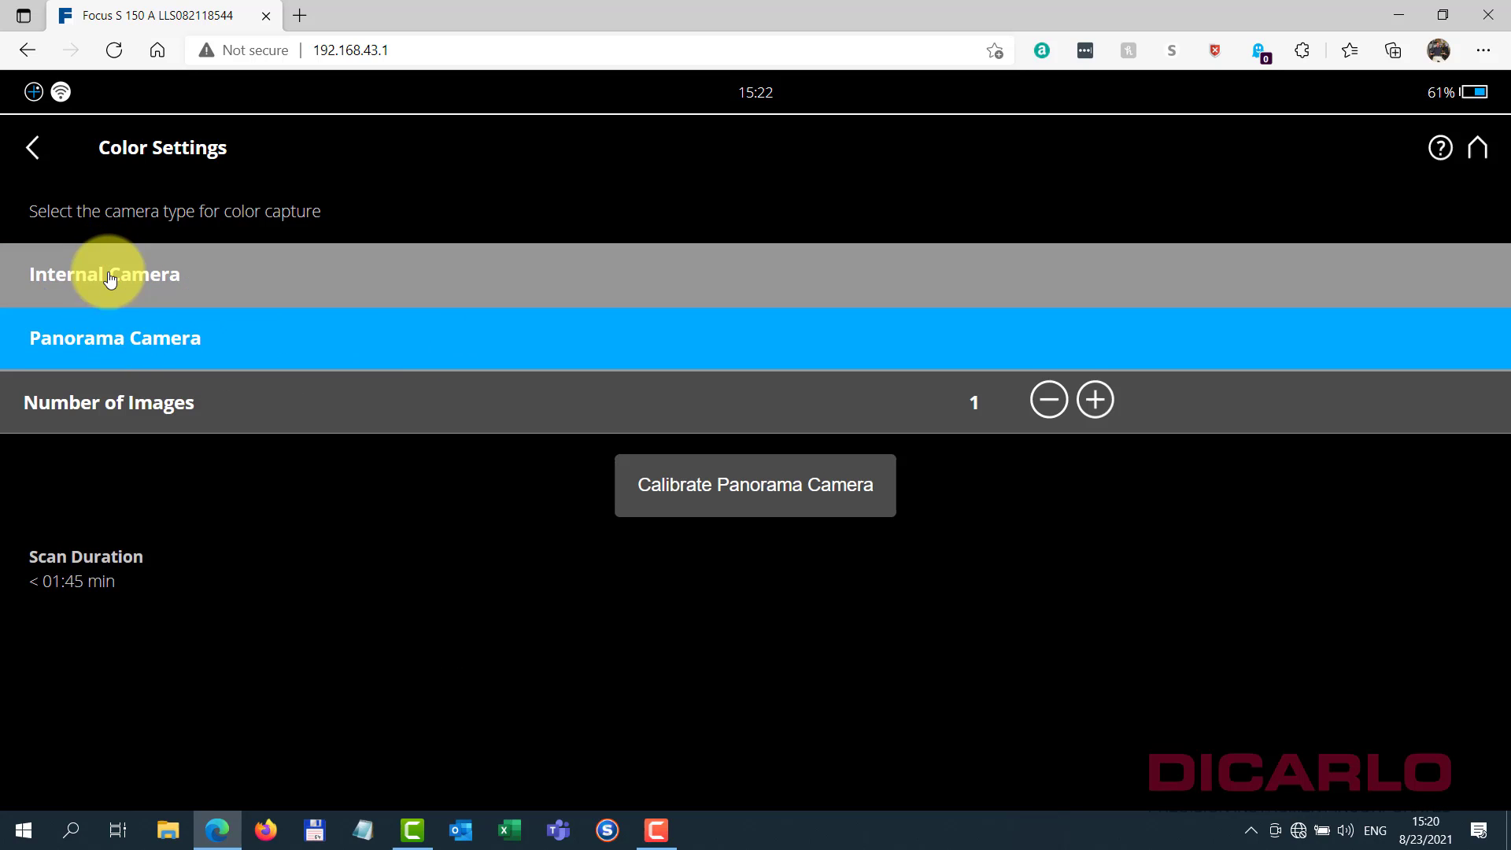
- Step the panorama image count up and down, ending at 2 images under 2:00 min
left_click(113, 337)
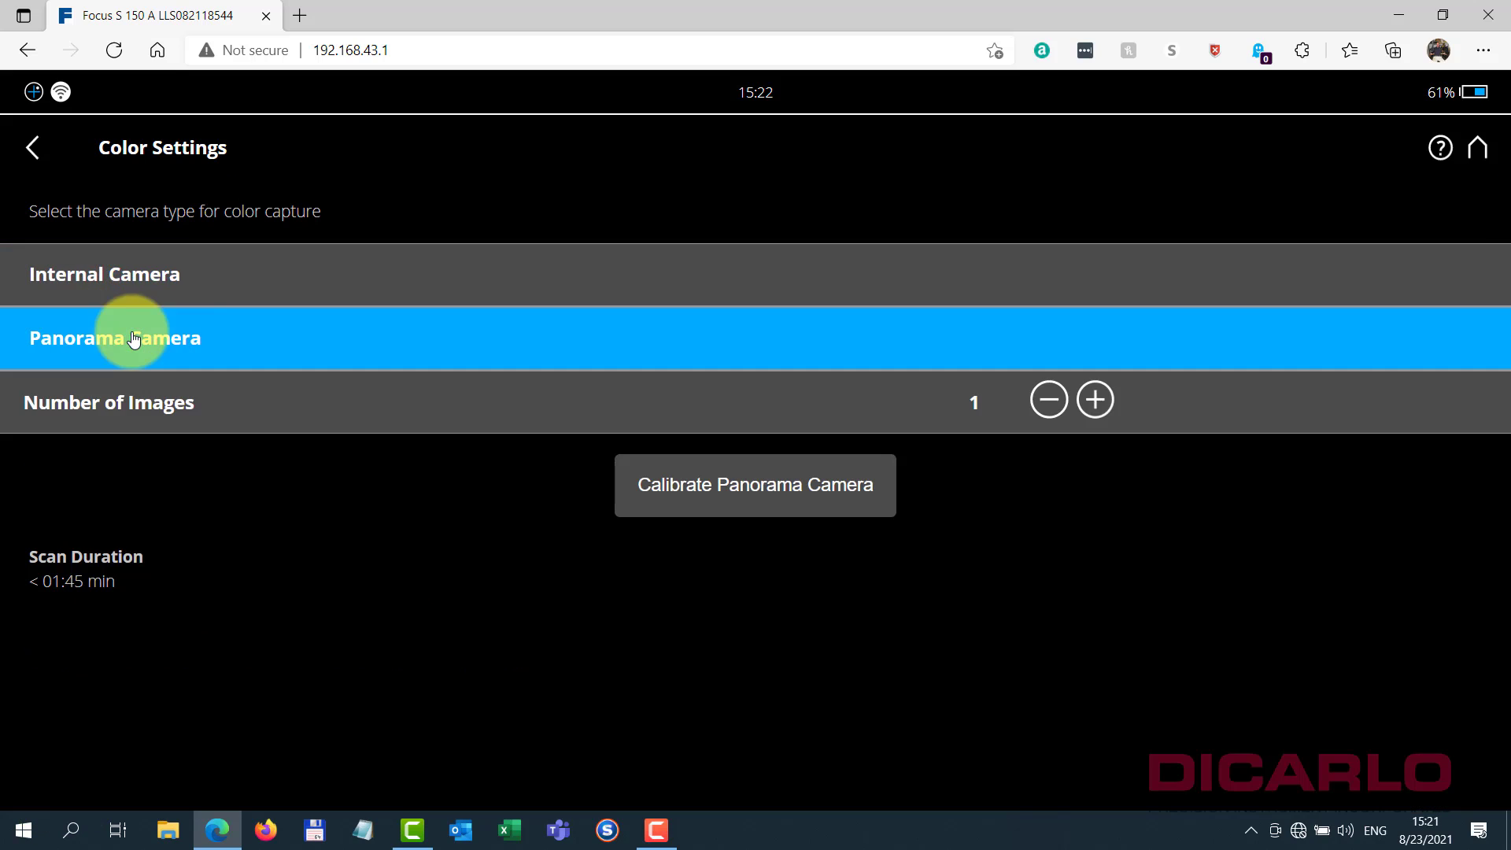
mouse_move(68, 581)
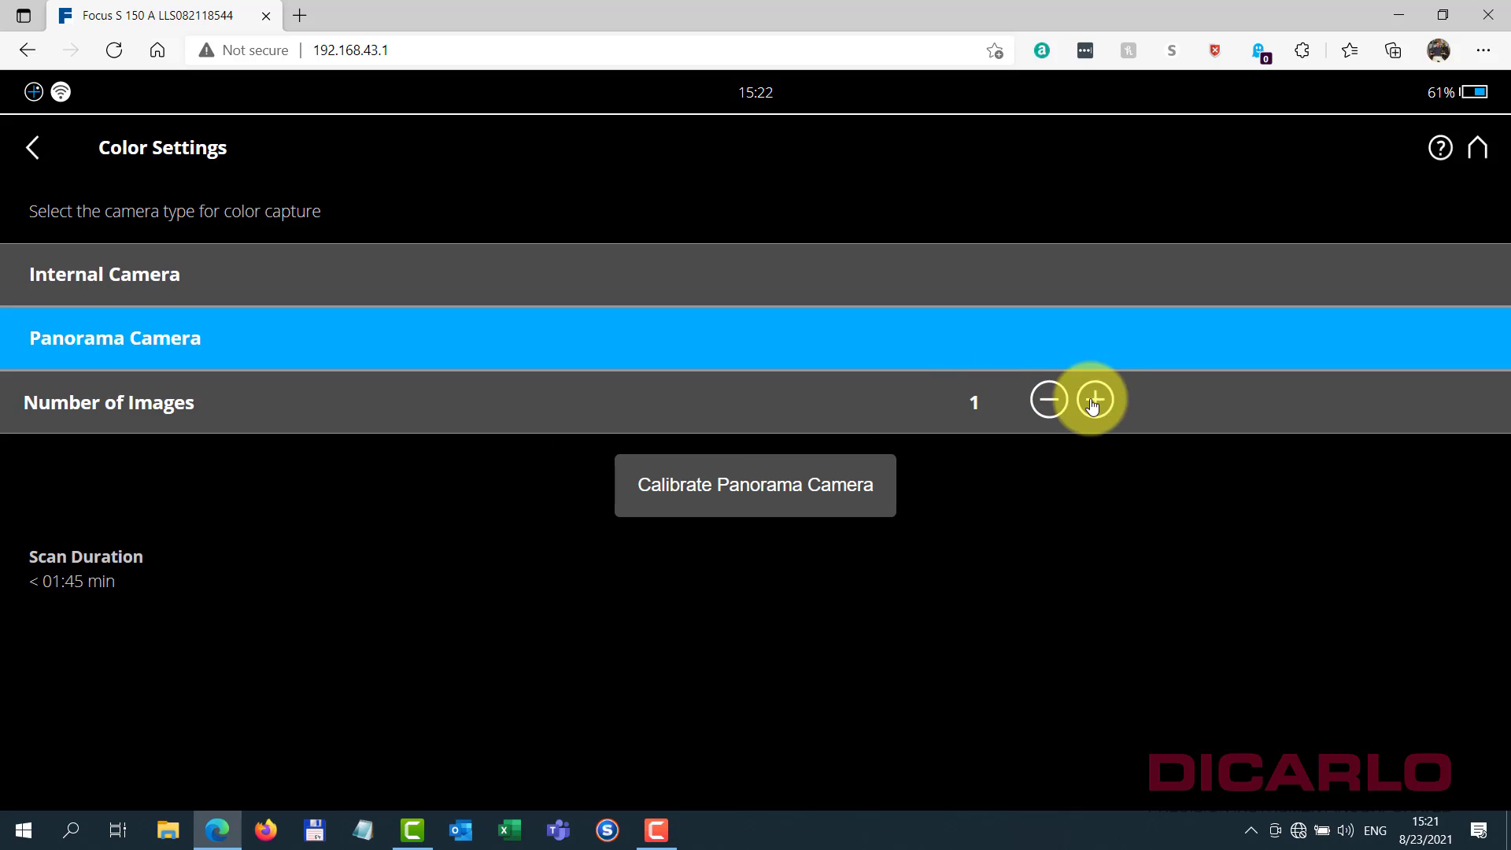
left_click(1093, 400)
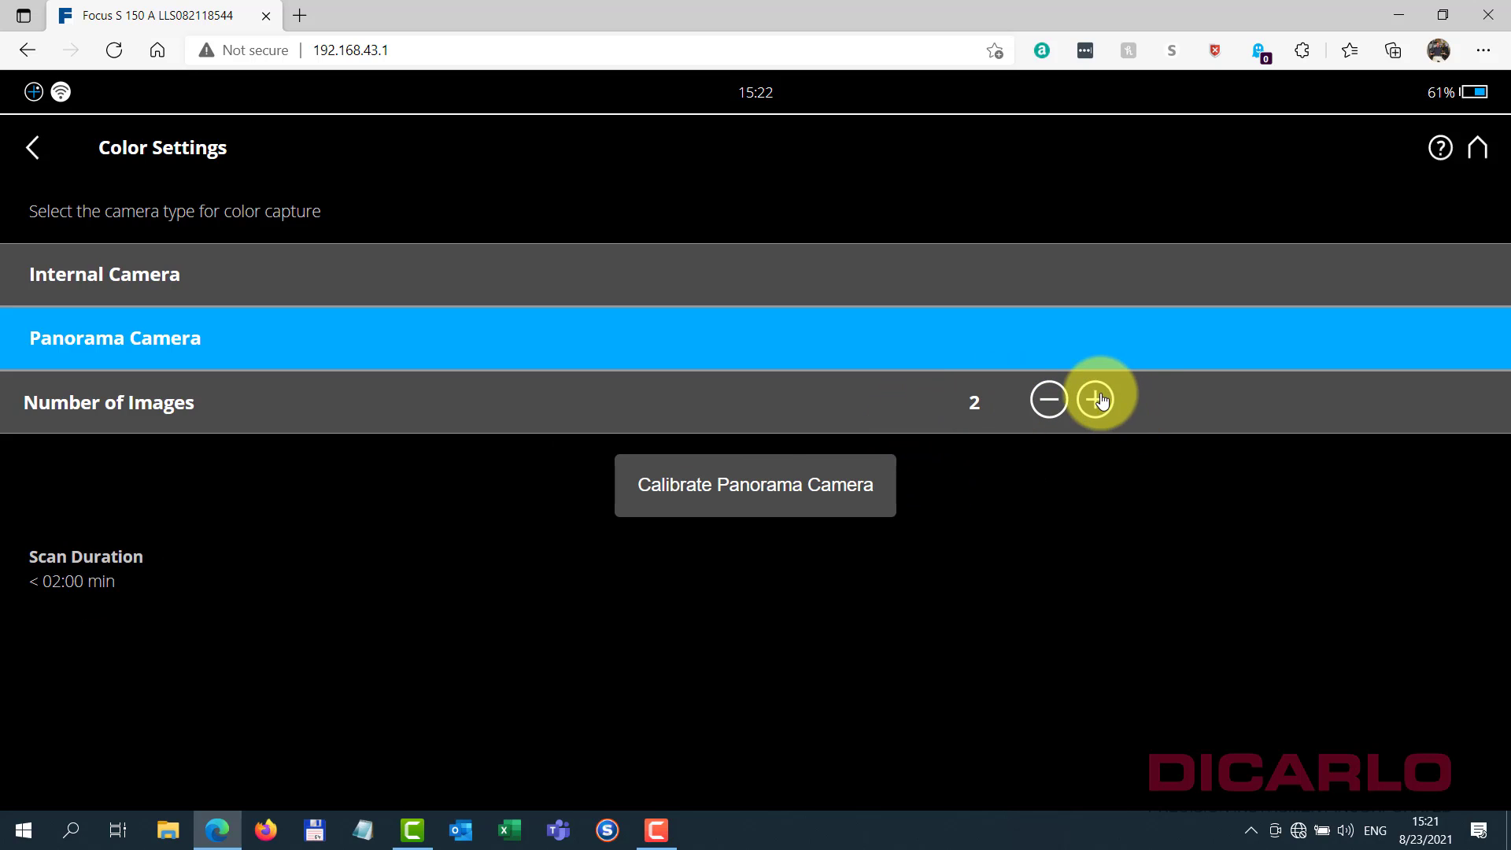
left_click(1095, 398)
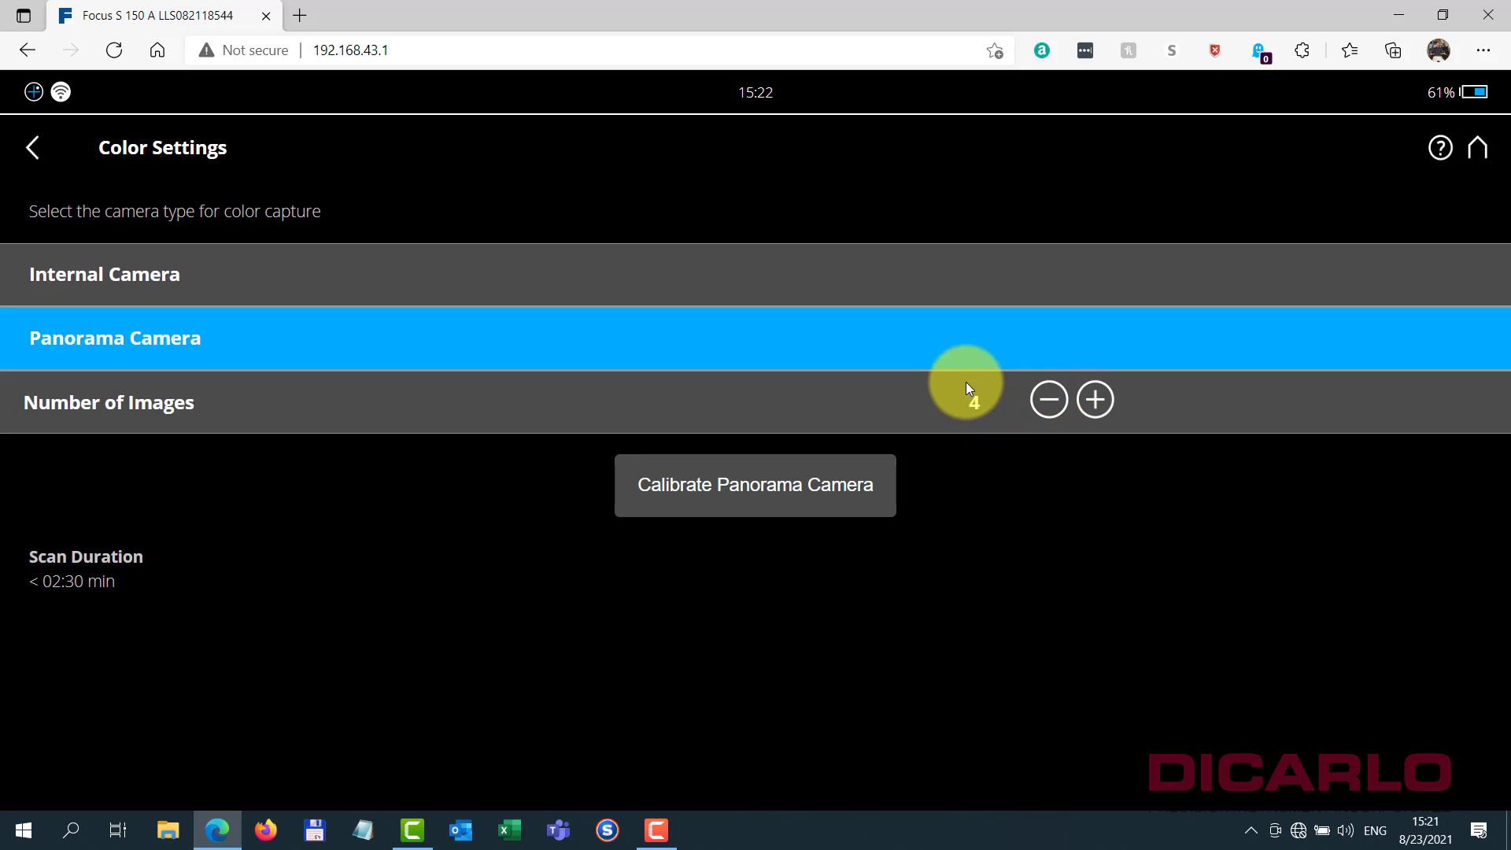
left_click(1048, 398)
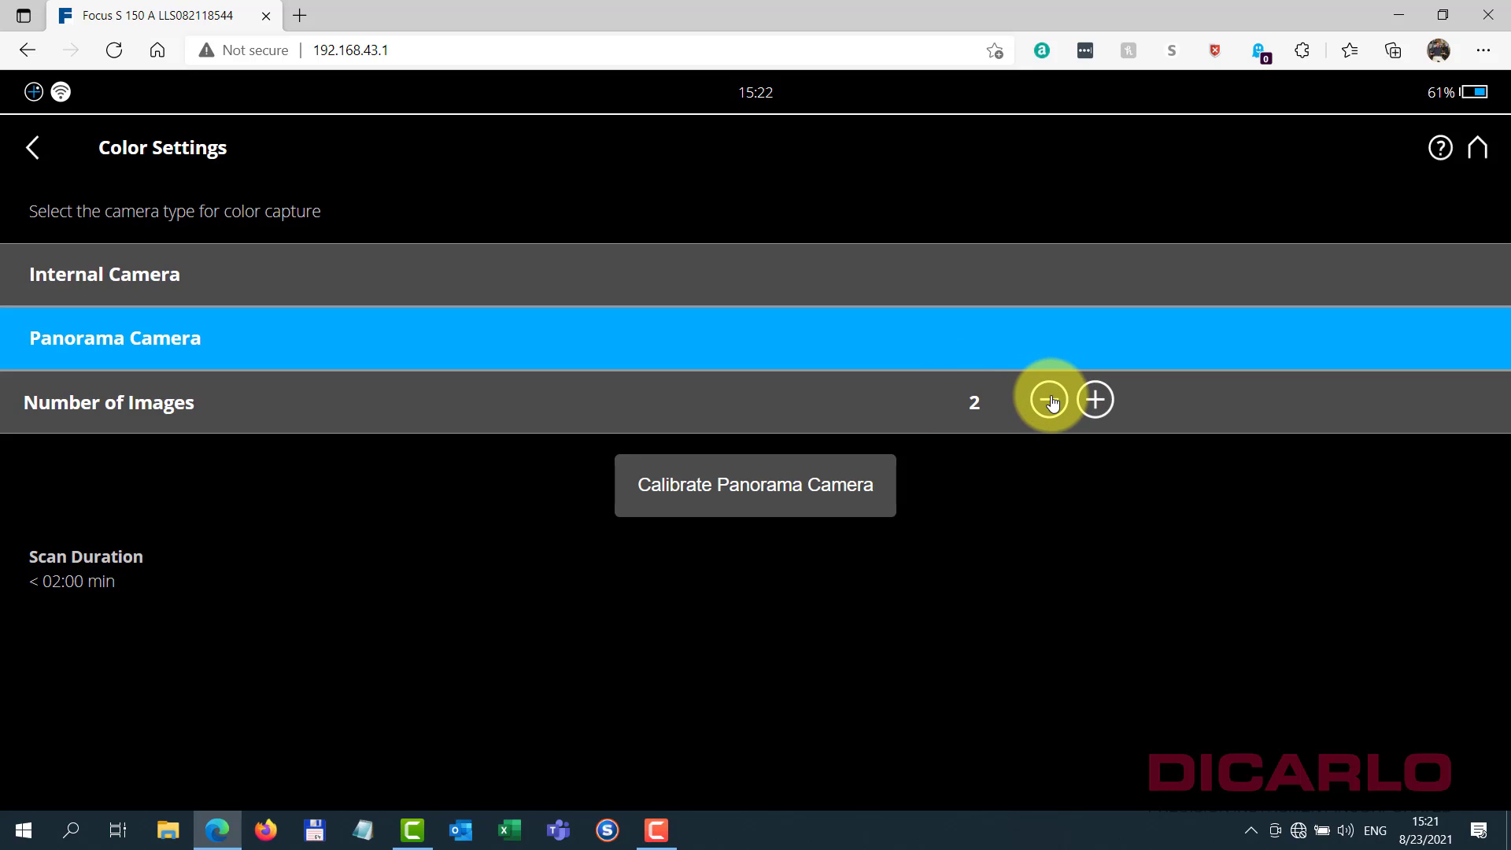
left_click(1048, 398)
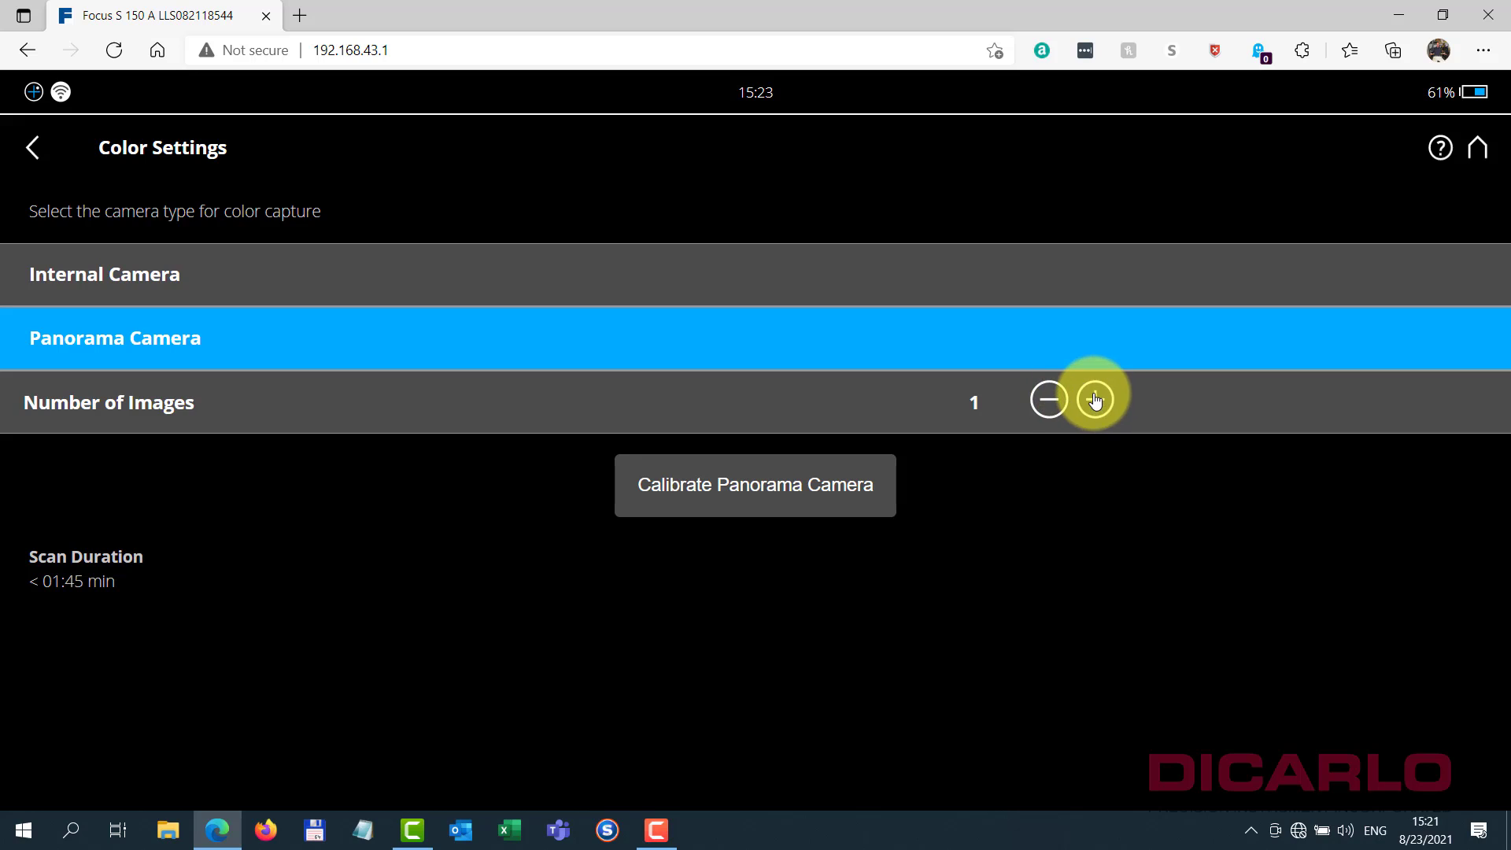
left_click(1095, 400)
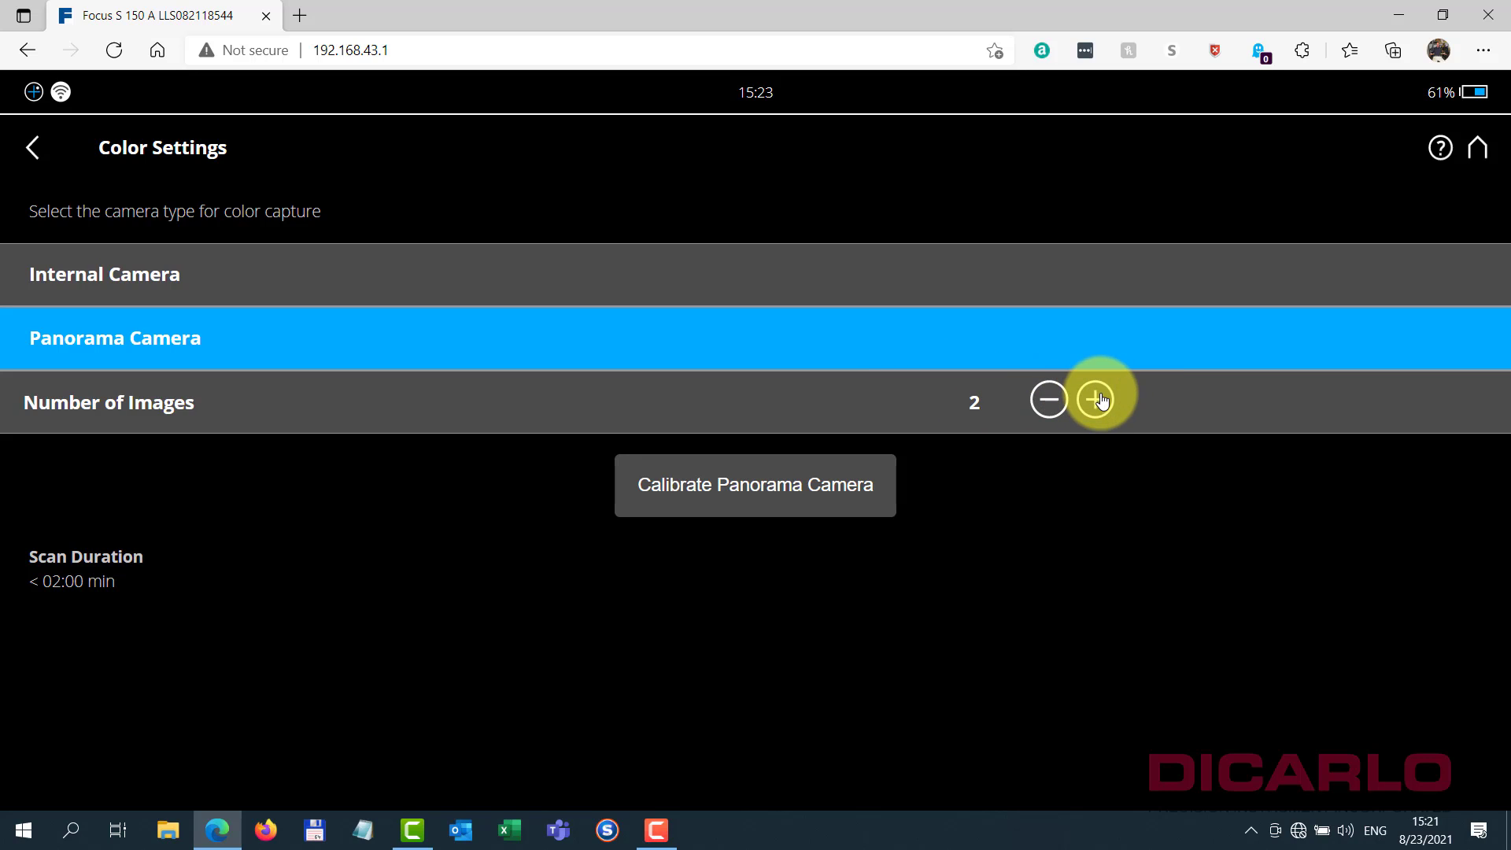
left_click(1096, 400)
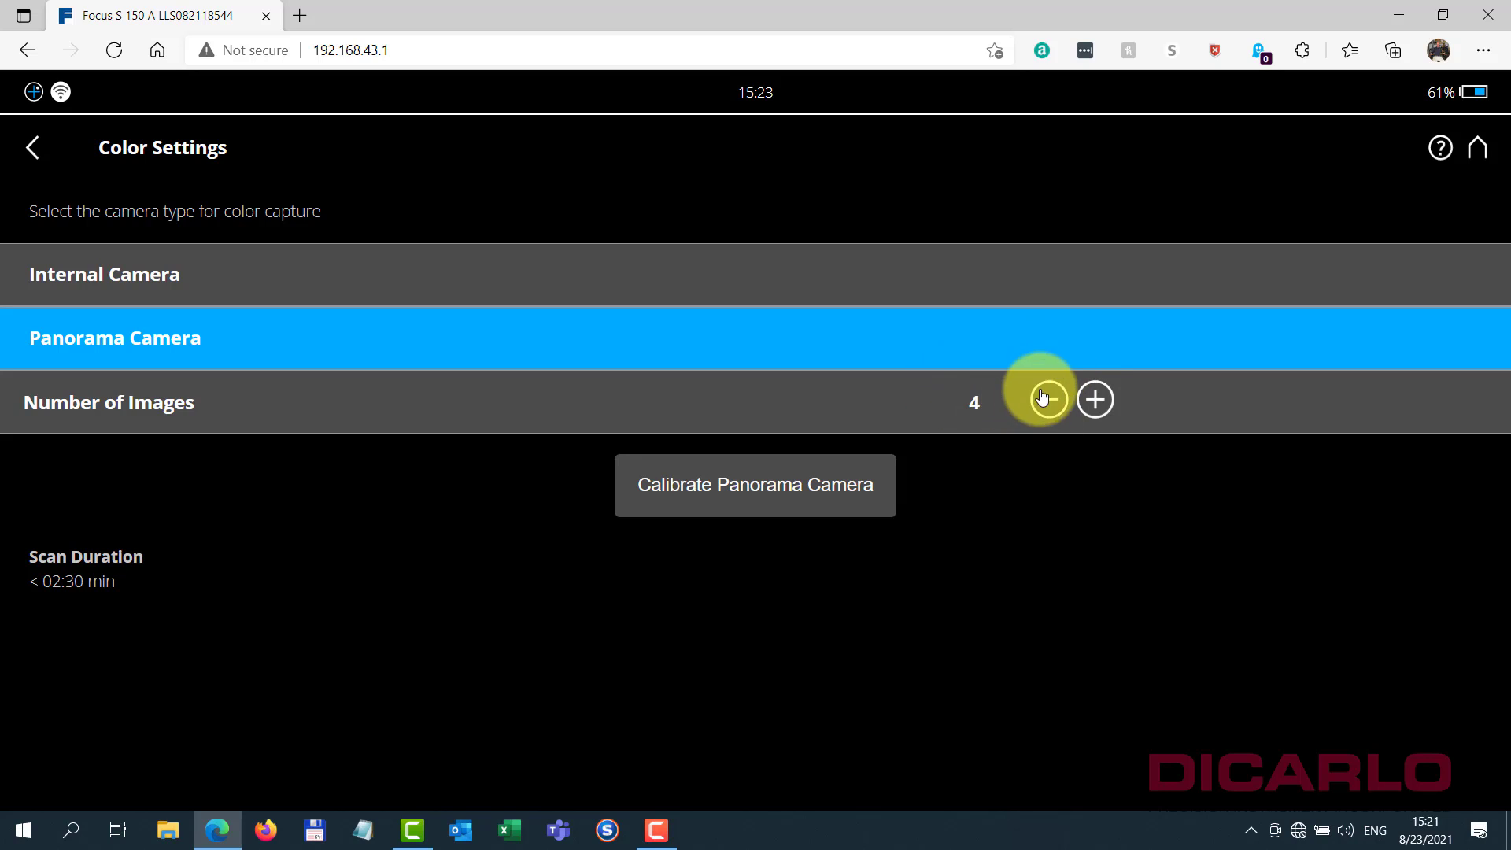
mouse_move(1116, 436)
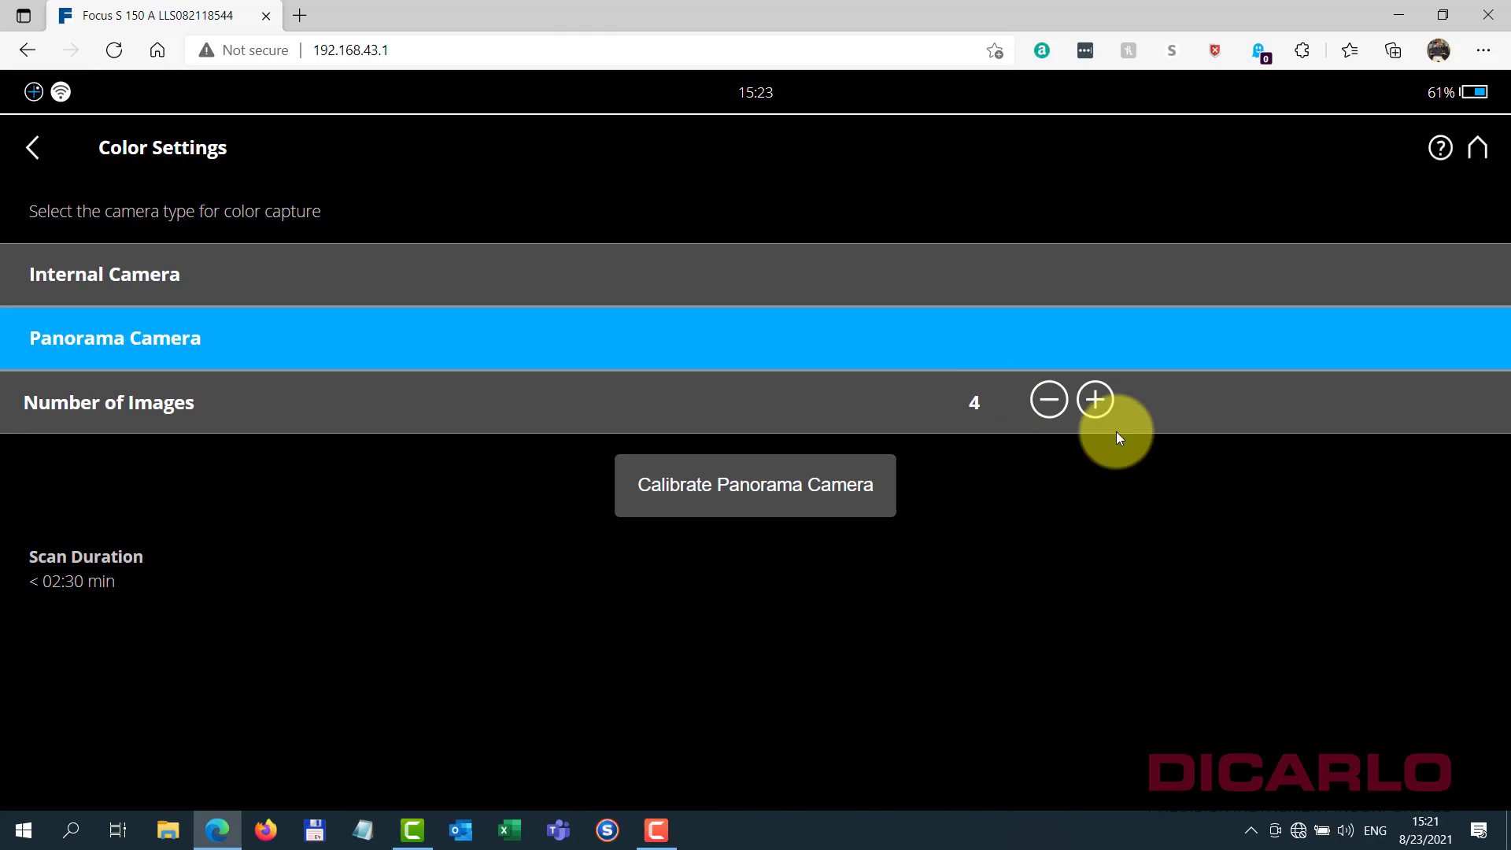
left_click(1048, 399)
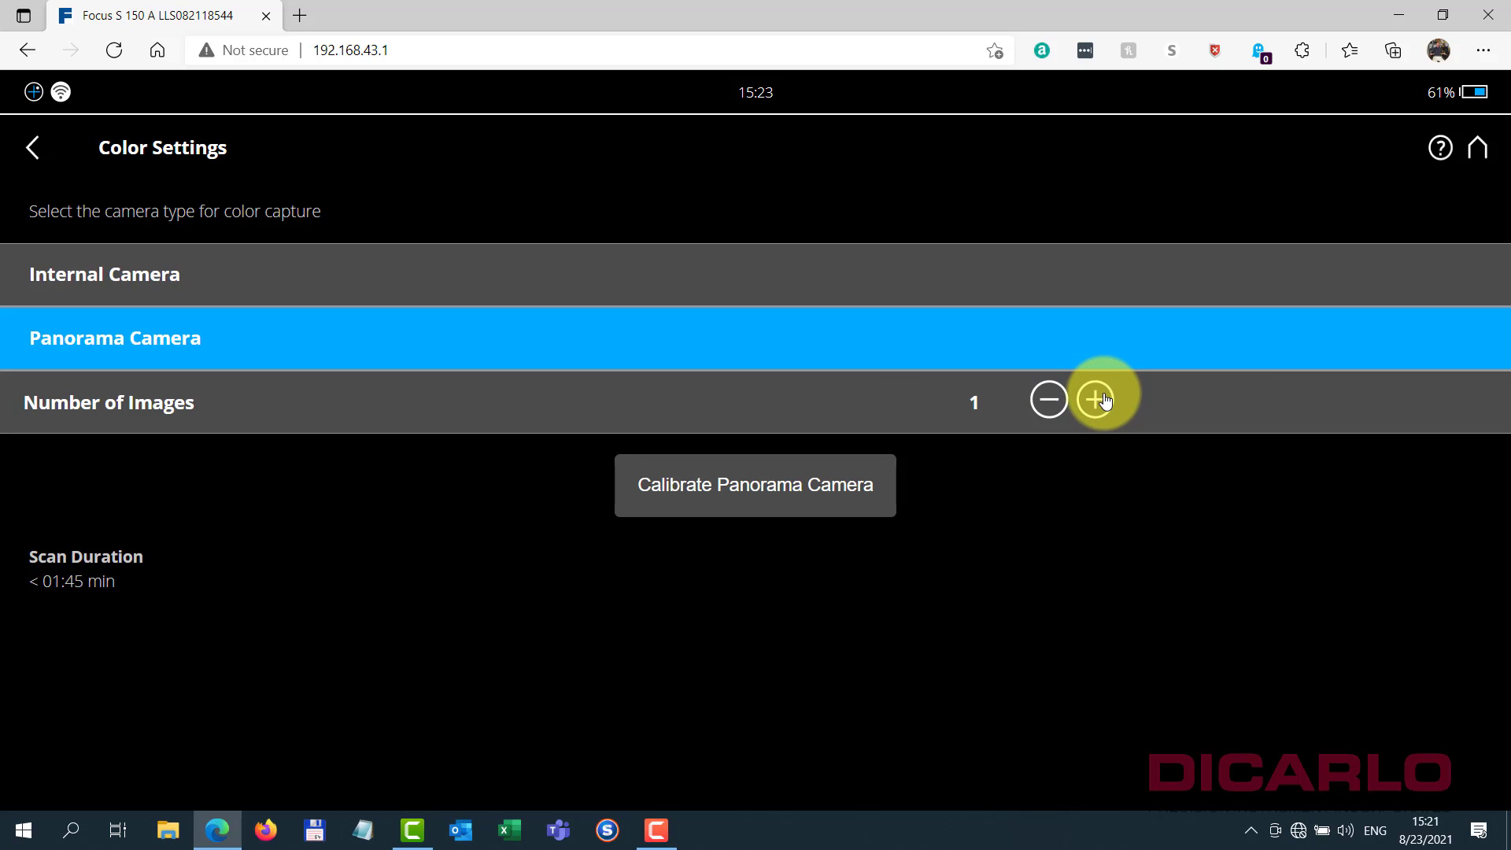
left_click(1095, 398)
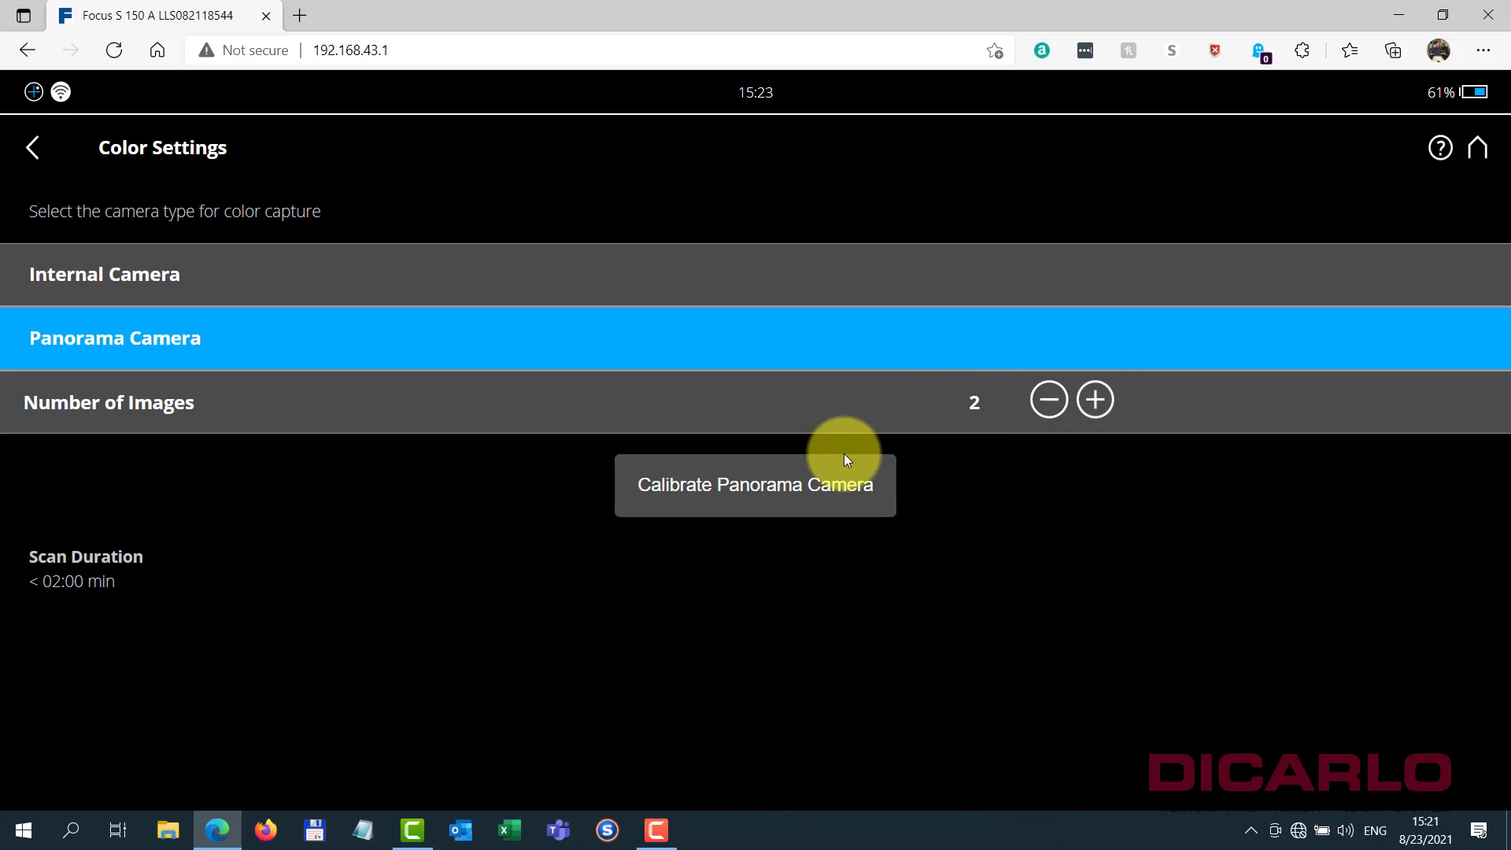
mouse_move(675, 441)
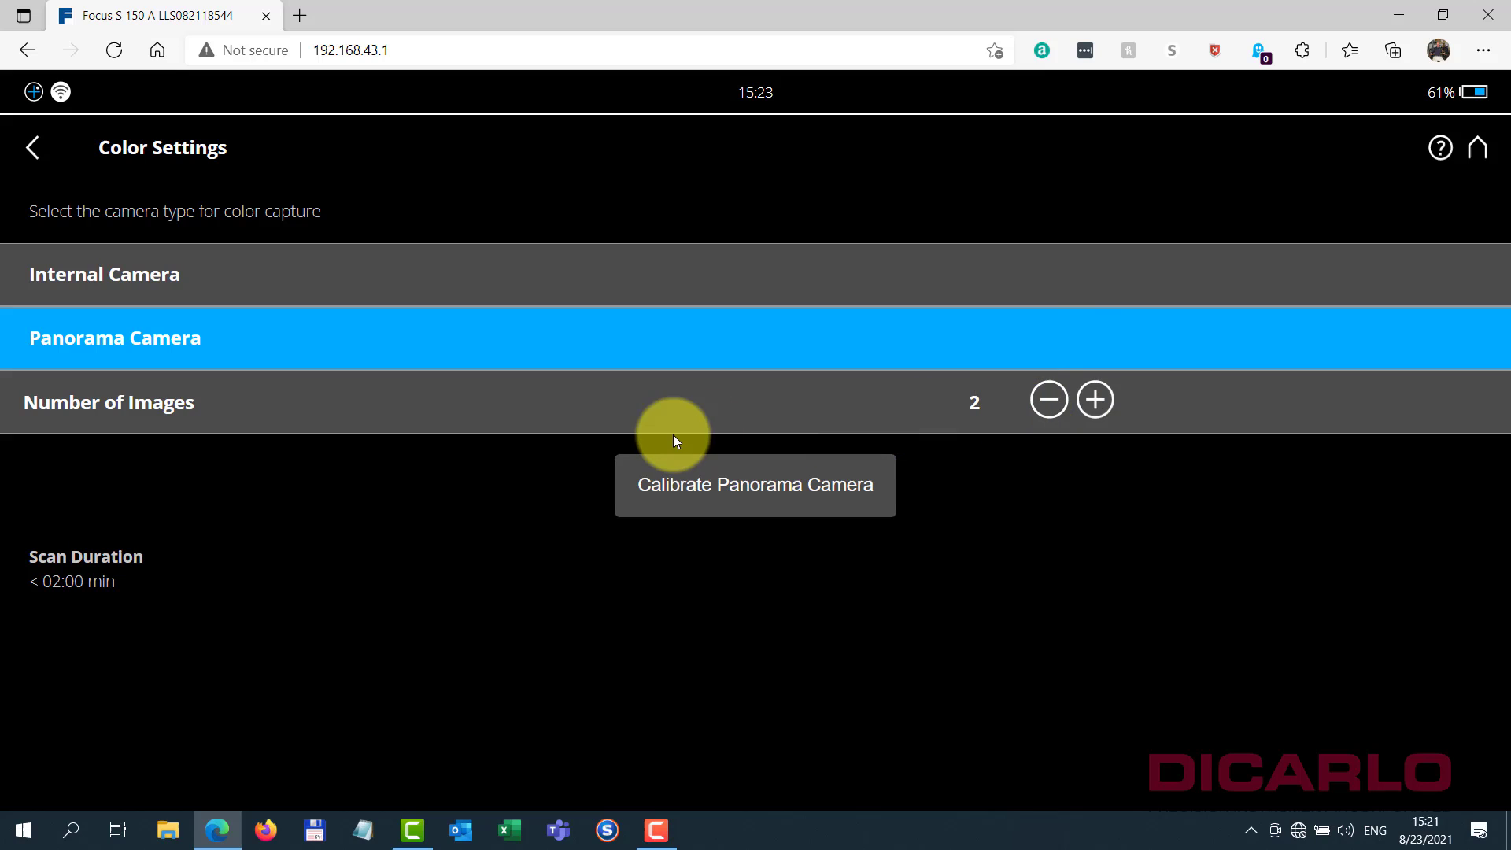
mouse_move(871, 522)
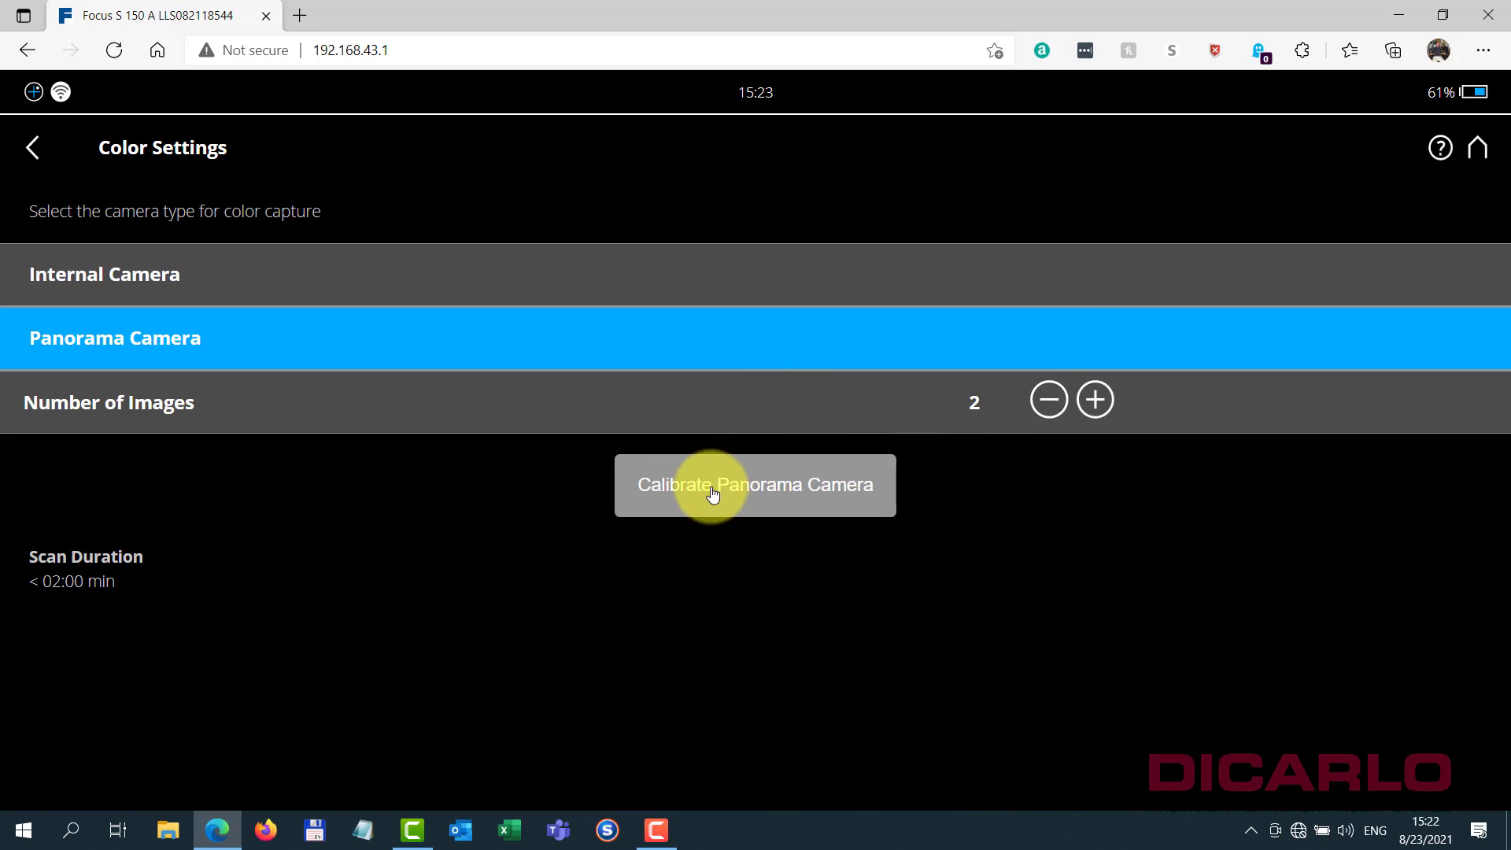
mouse_move(782, 493)
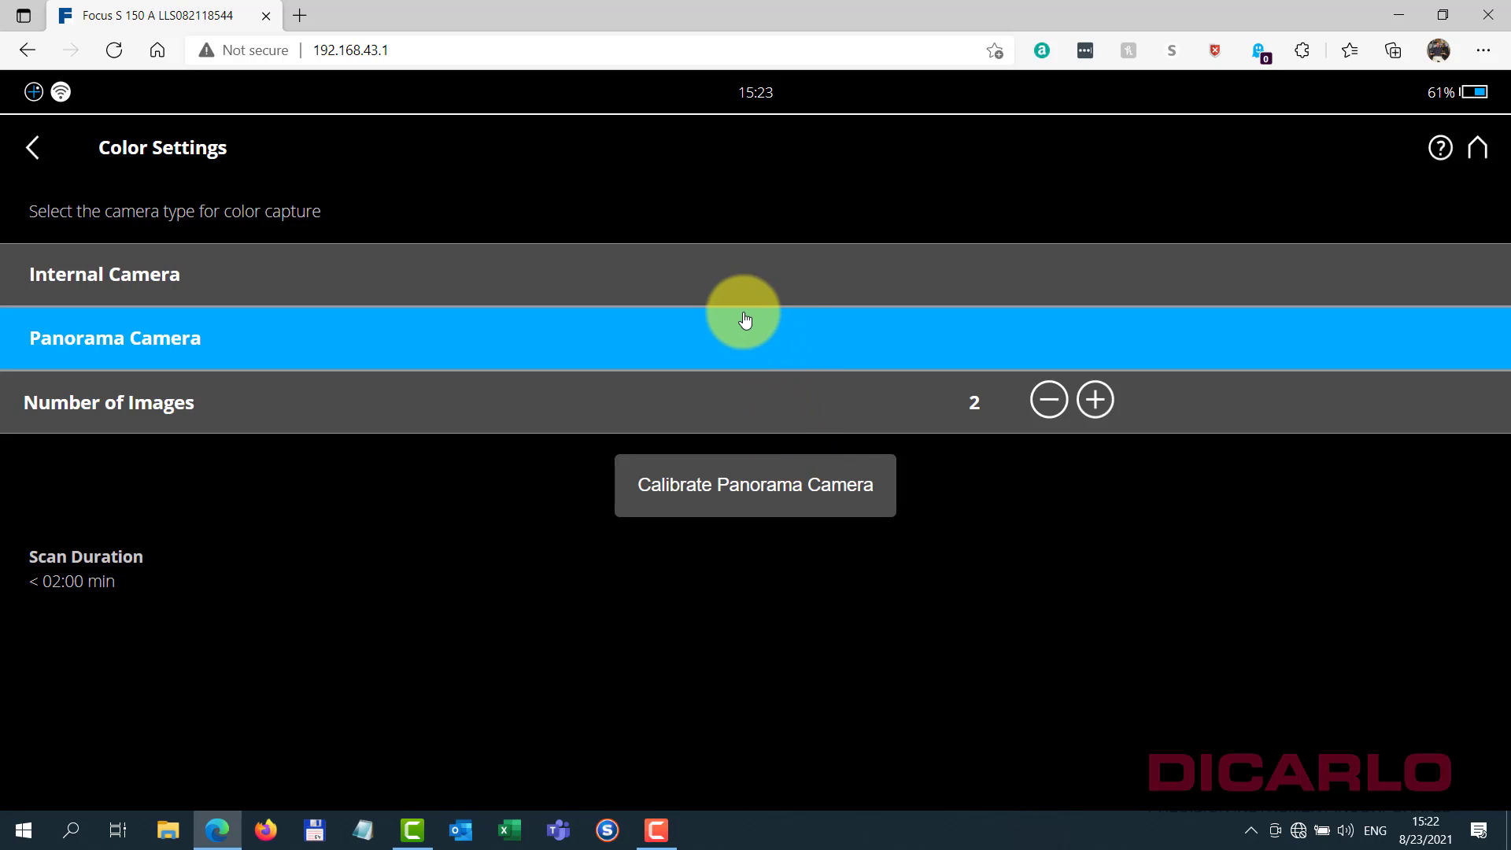
mouse_move(801, 454)
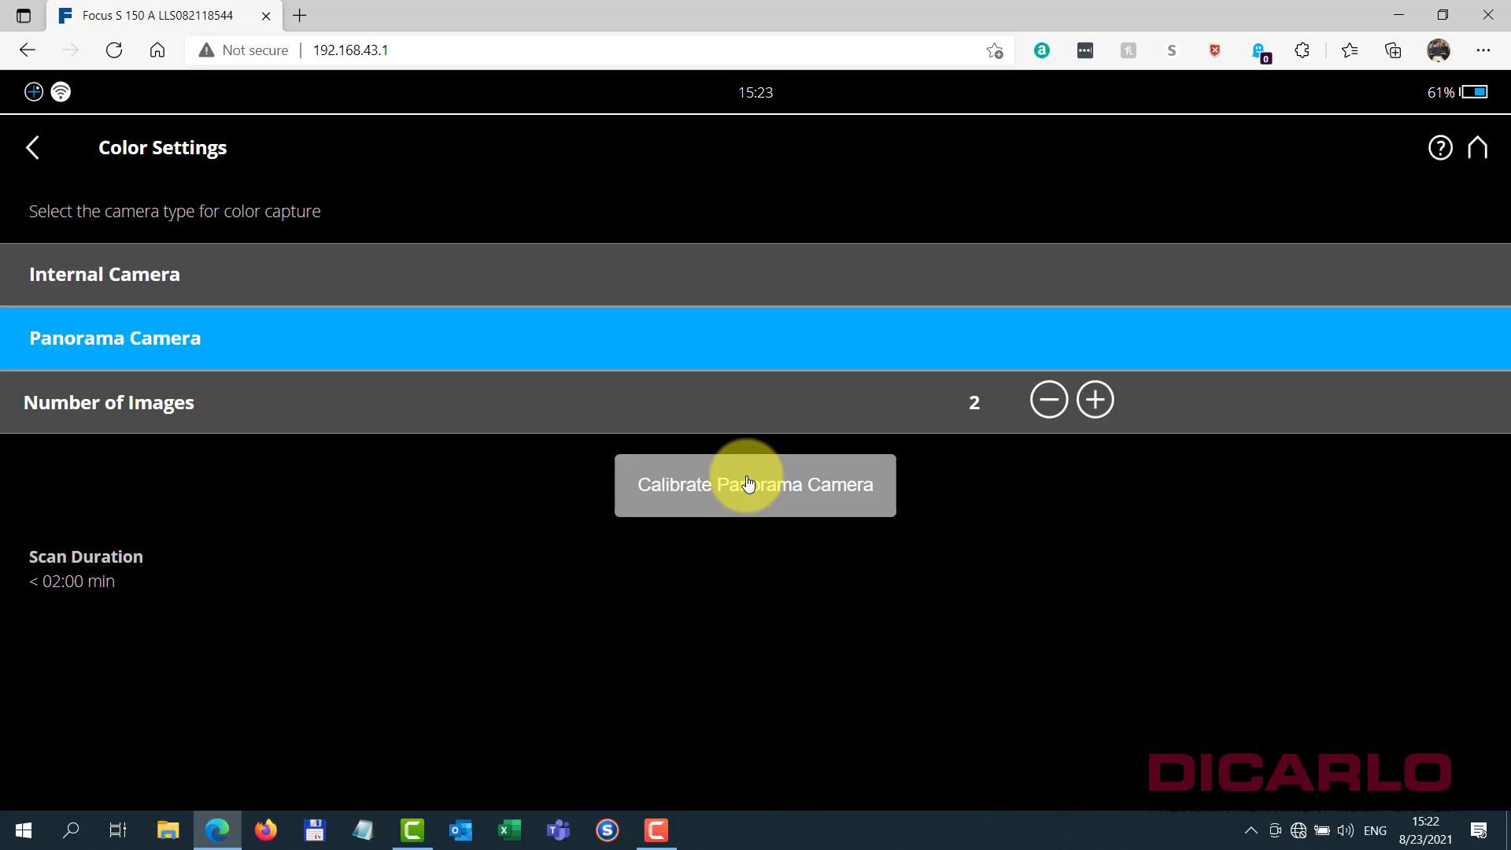
mouse_move(740, 470)
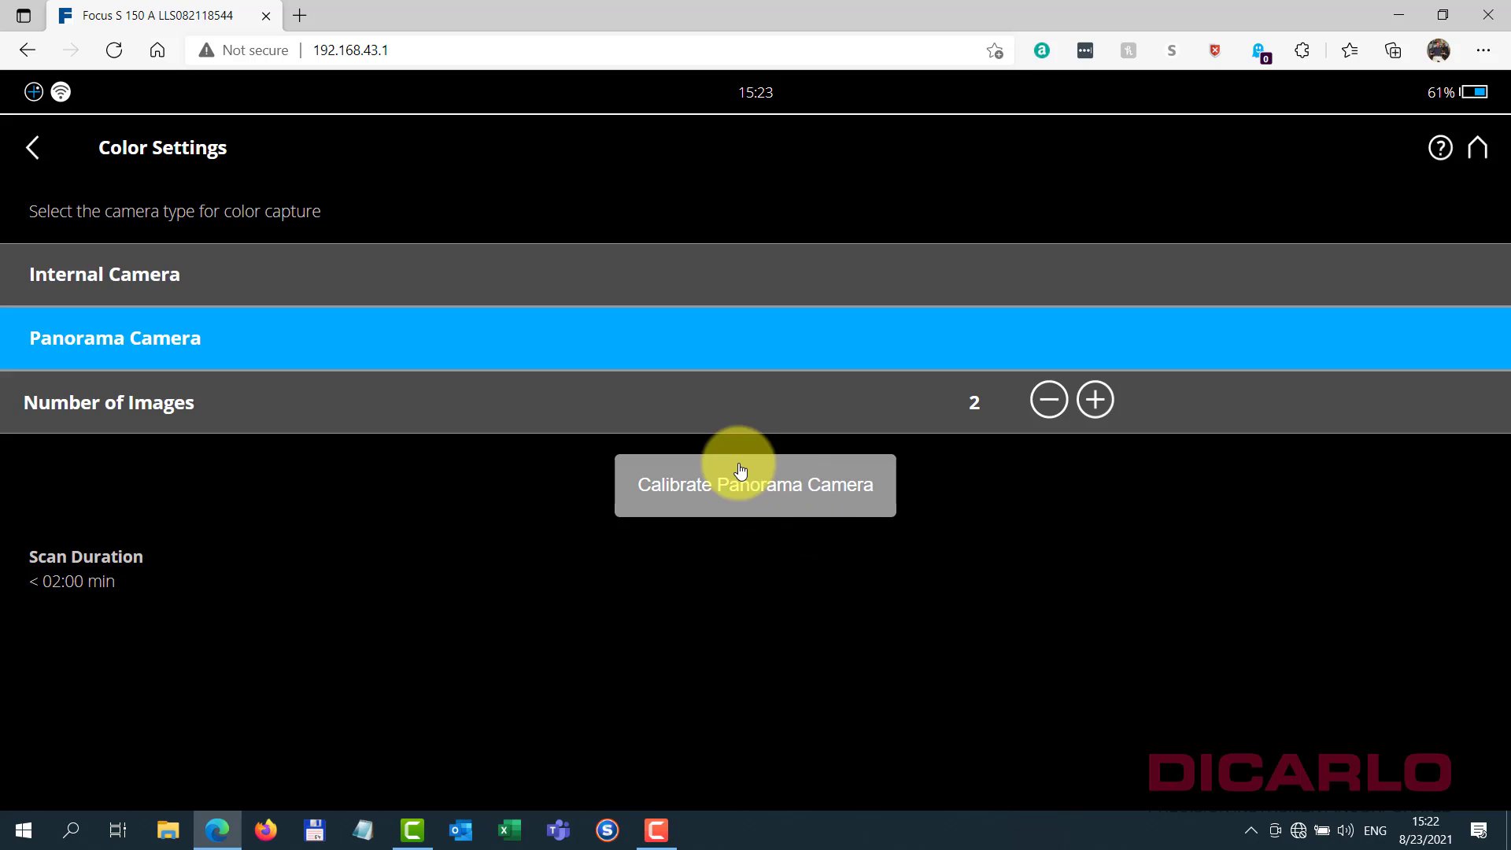
mouse_move(776, 508)
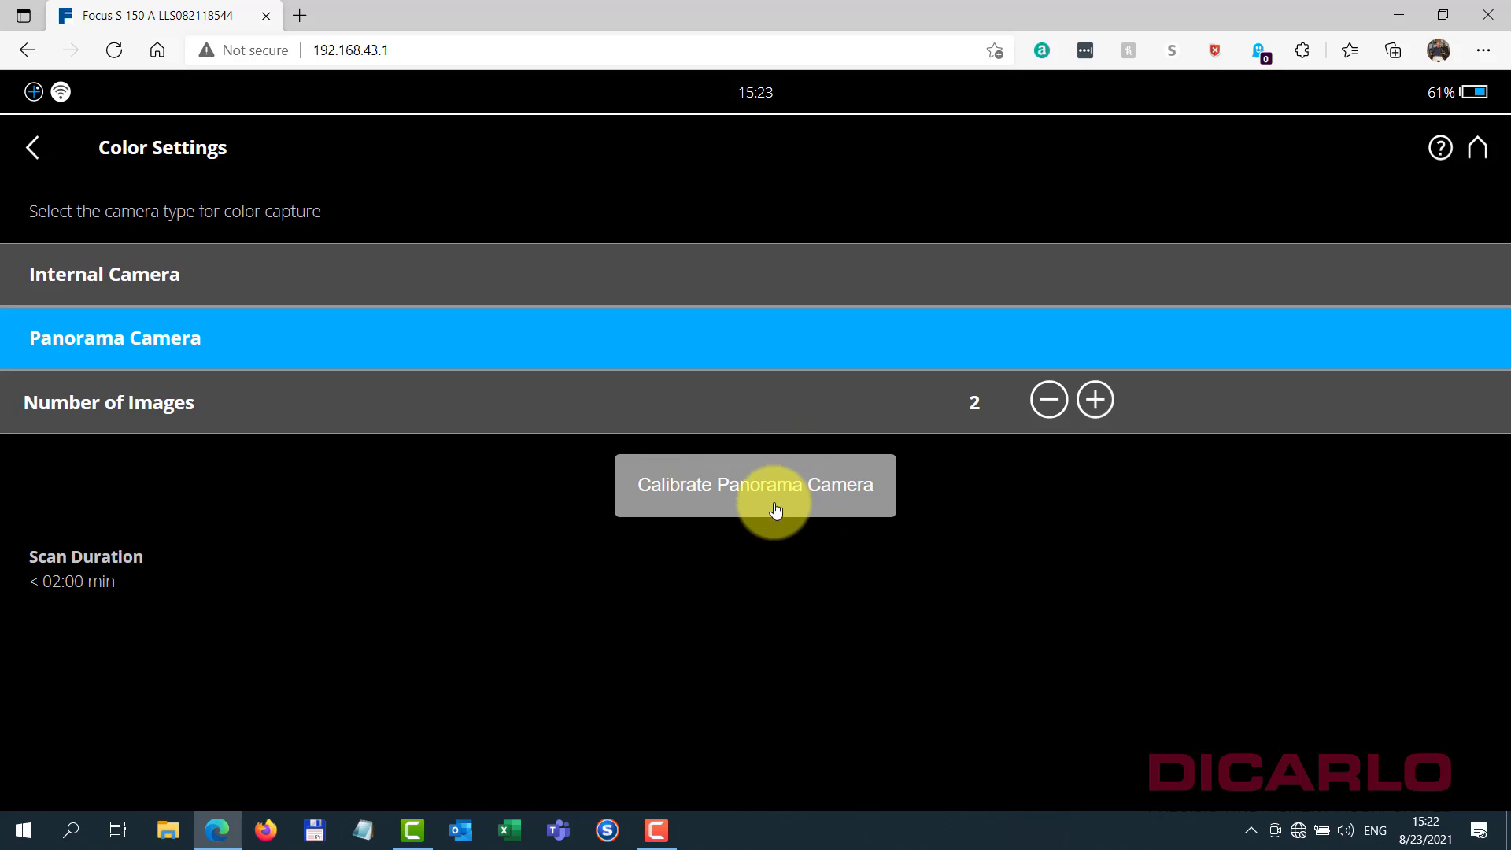
mouse_move(780, 557)
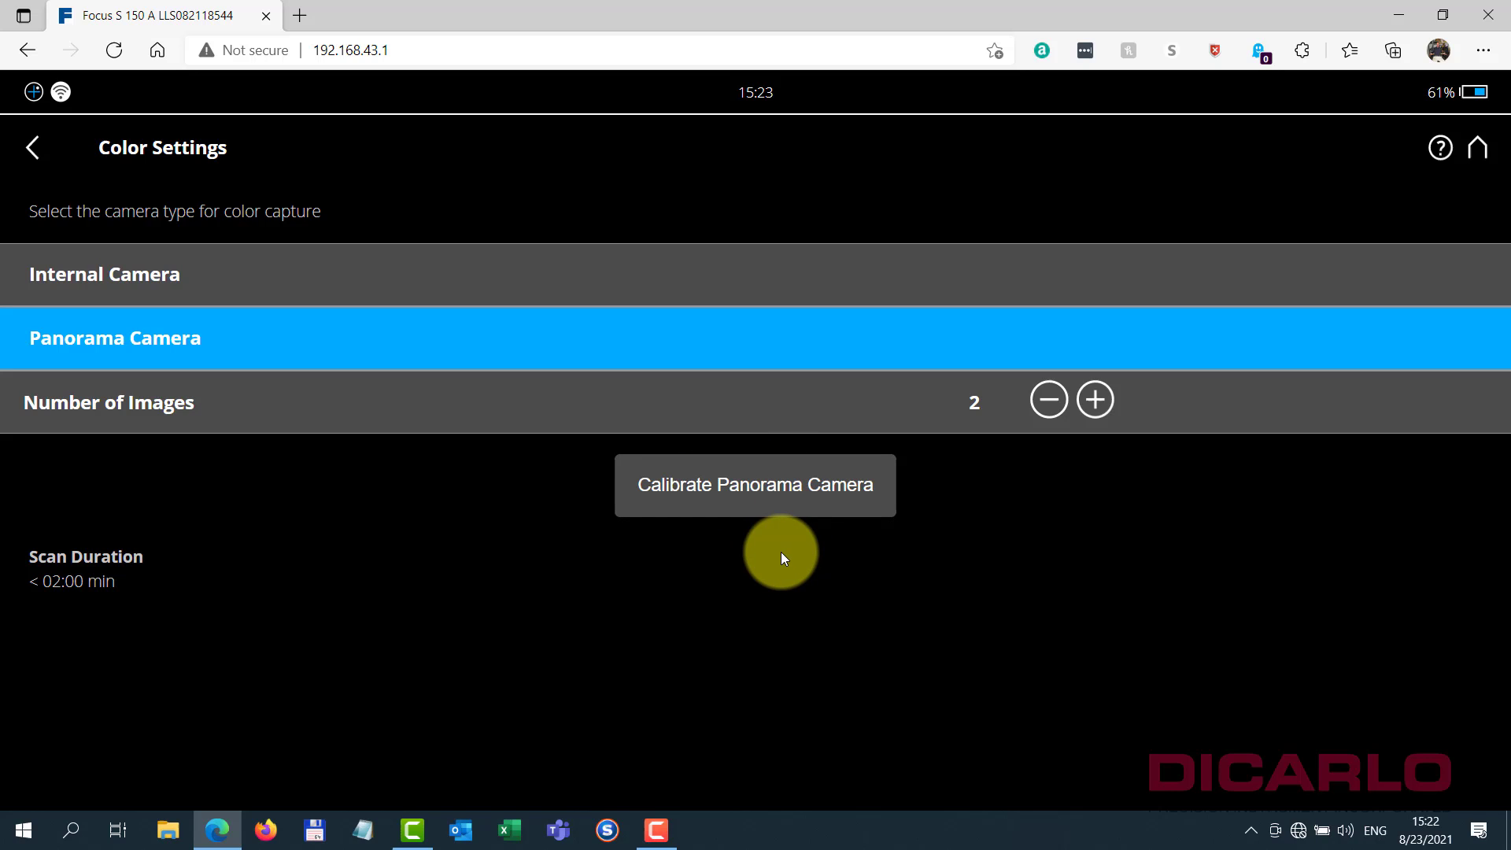
mouse_move(765, 533)
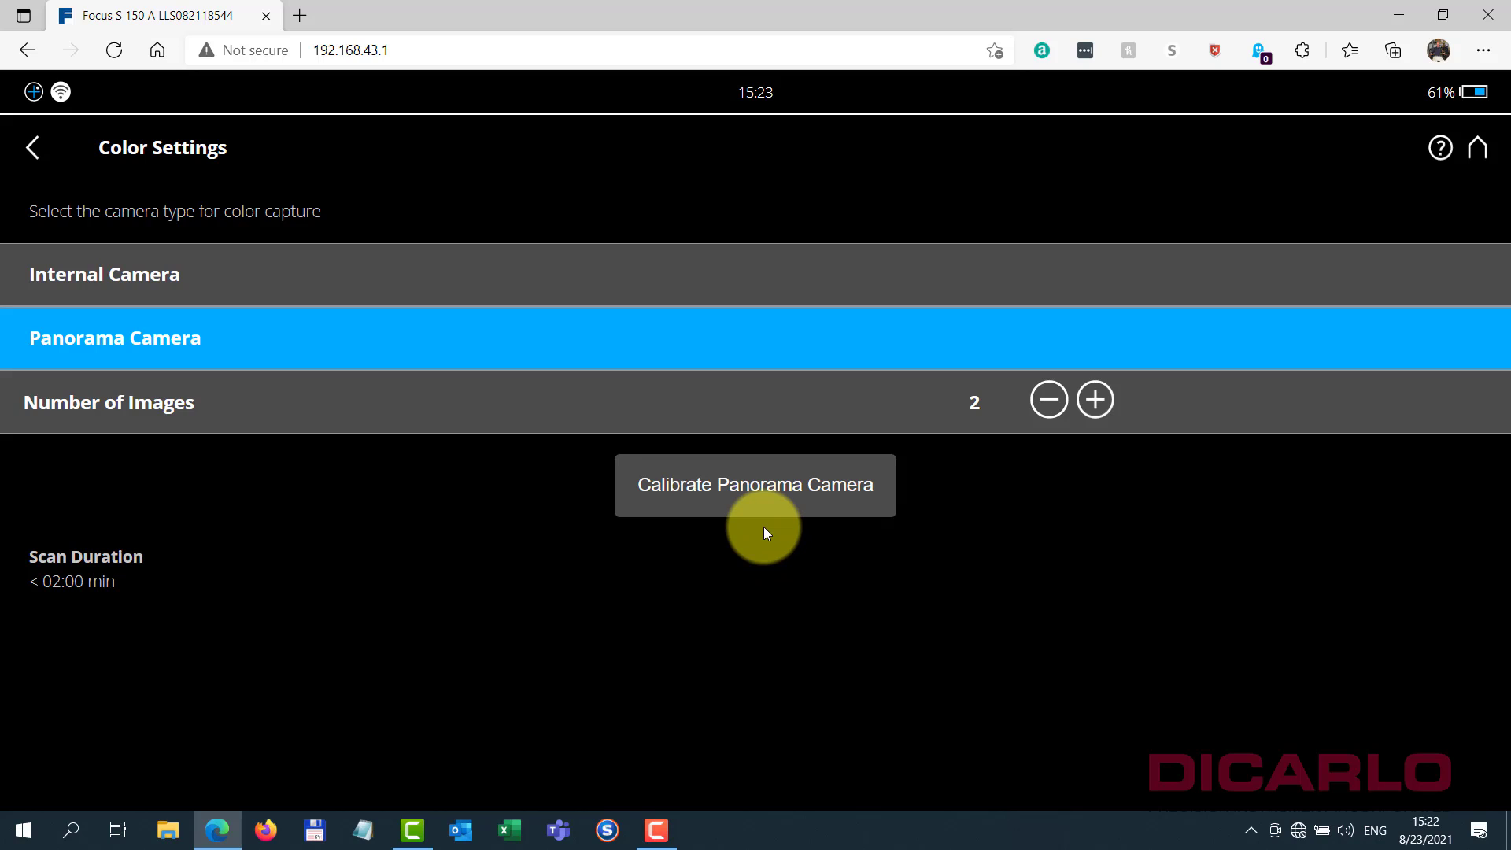
mouse_move(966, 399)
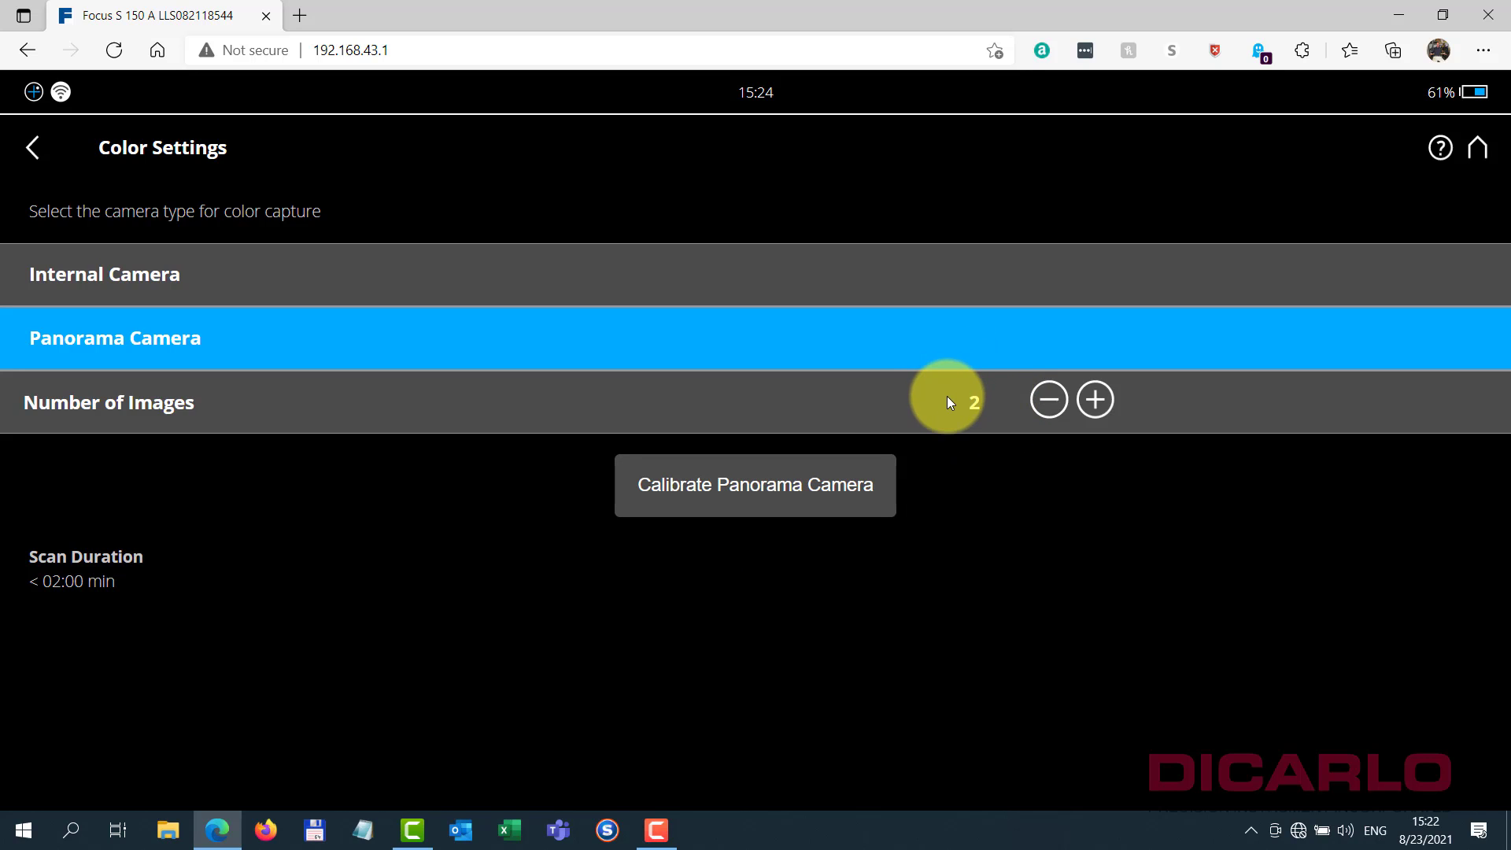
- Select Internal Camera, revealing Horizon Weighted Metering with HDR off
left_click(104, 274)
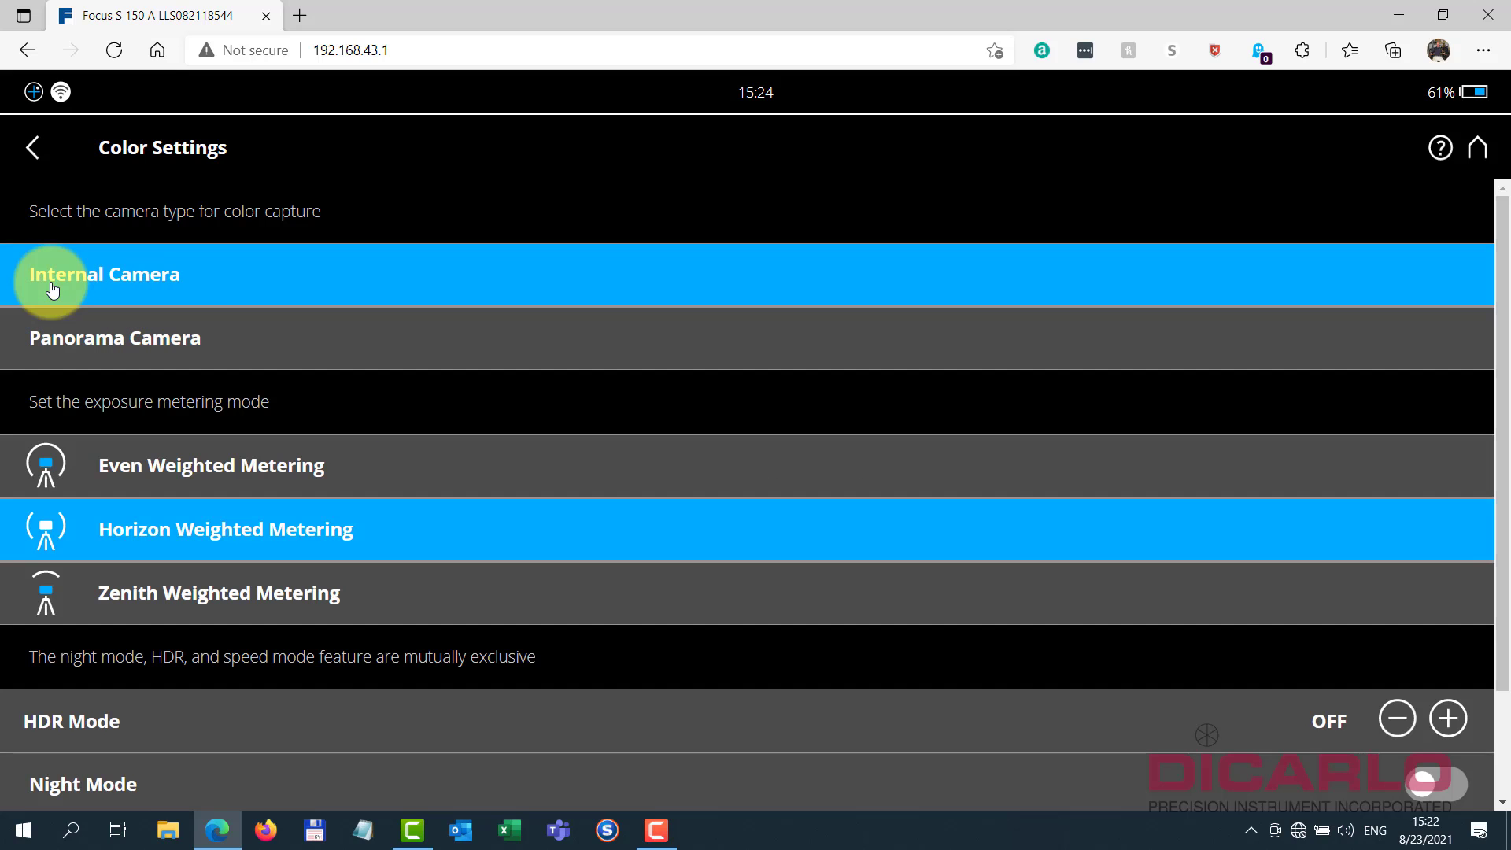
- Reselect Panorama Camera with 2 images, return Home and show the scan settings summary
left_click(115, 336)
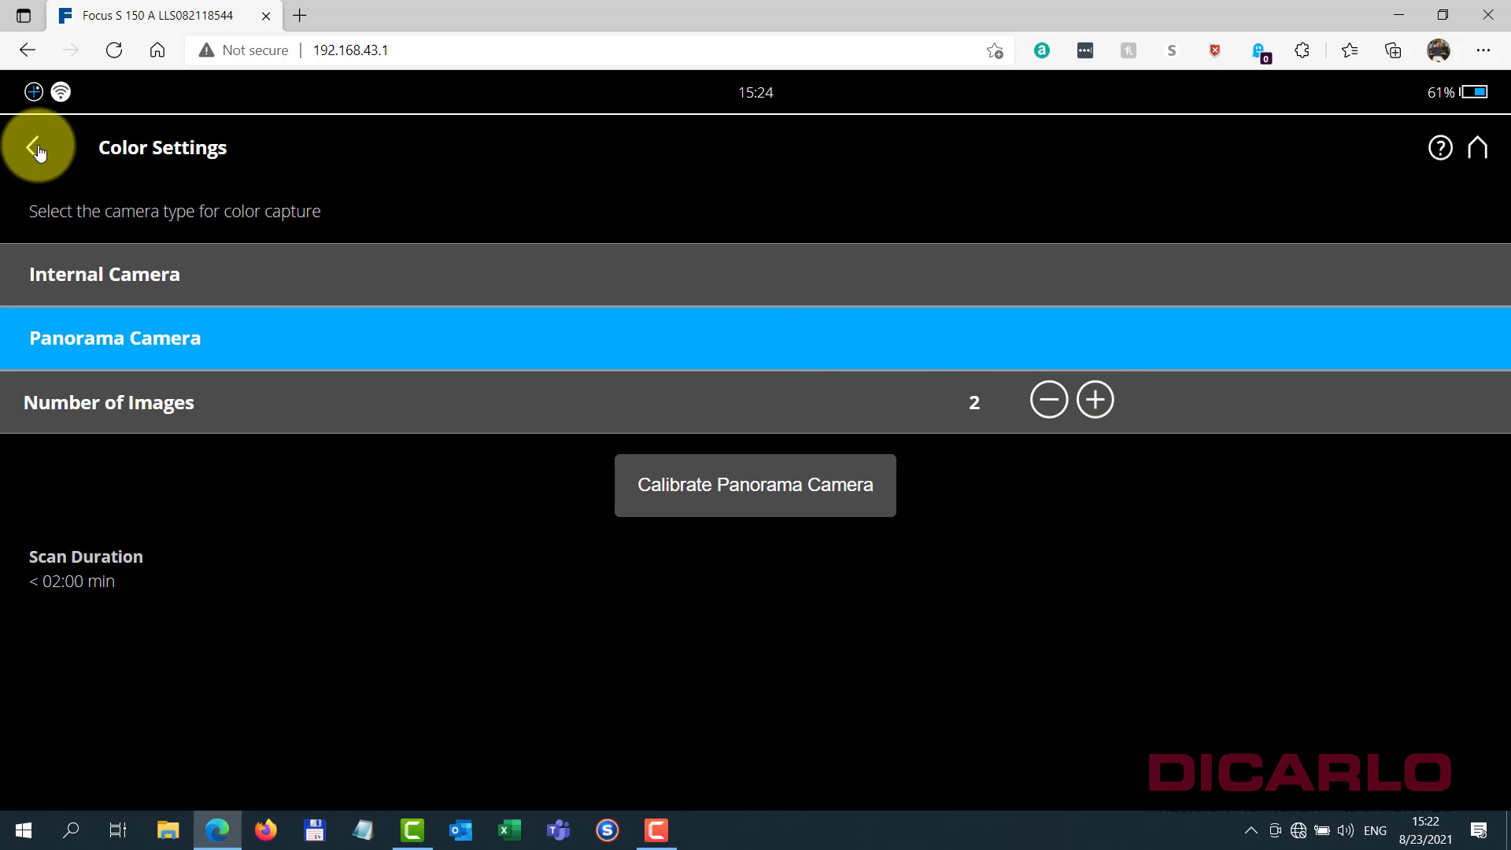
left_click(36, 147)
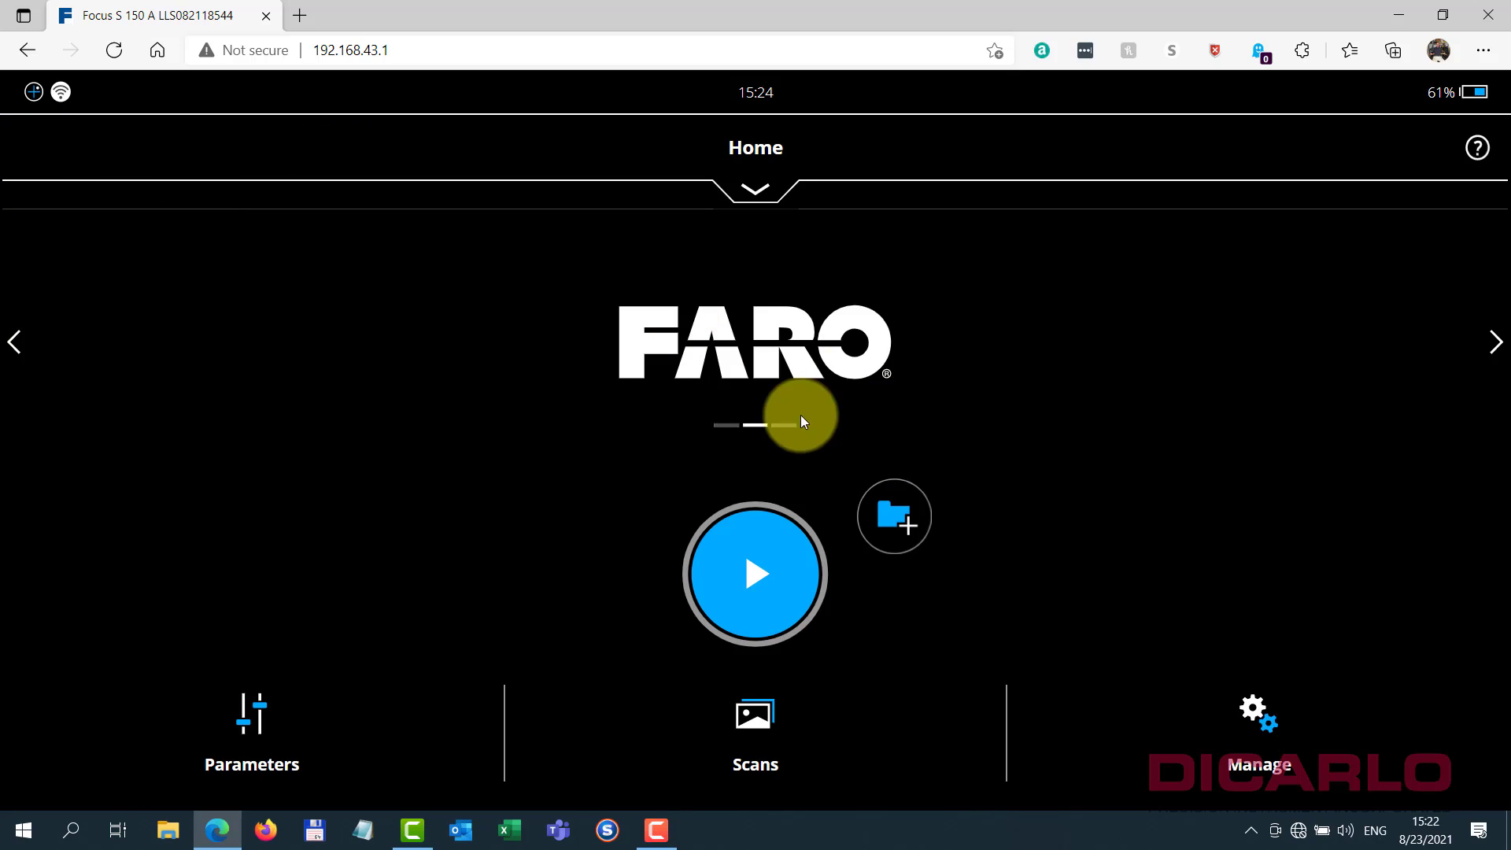
left_click(754, 189)
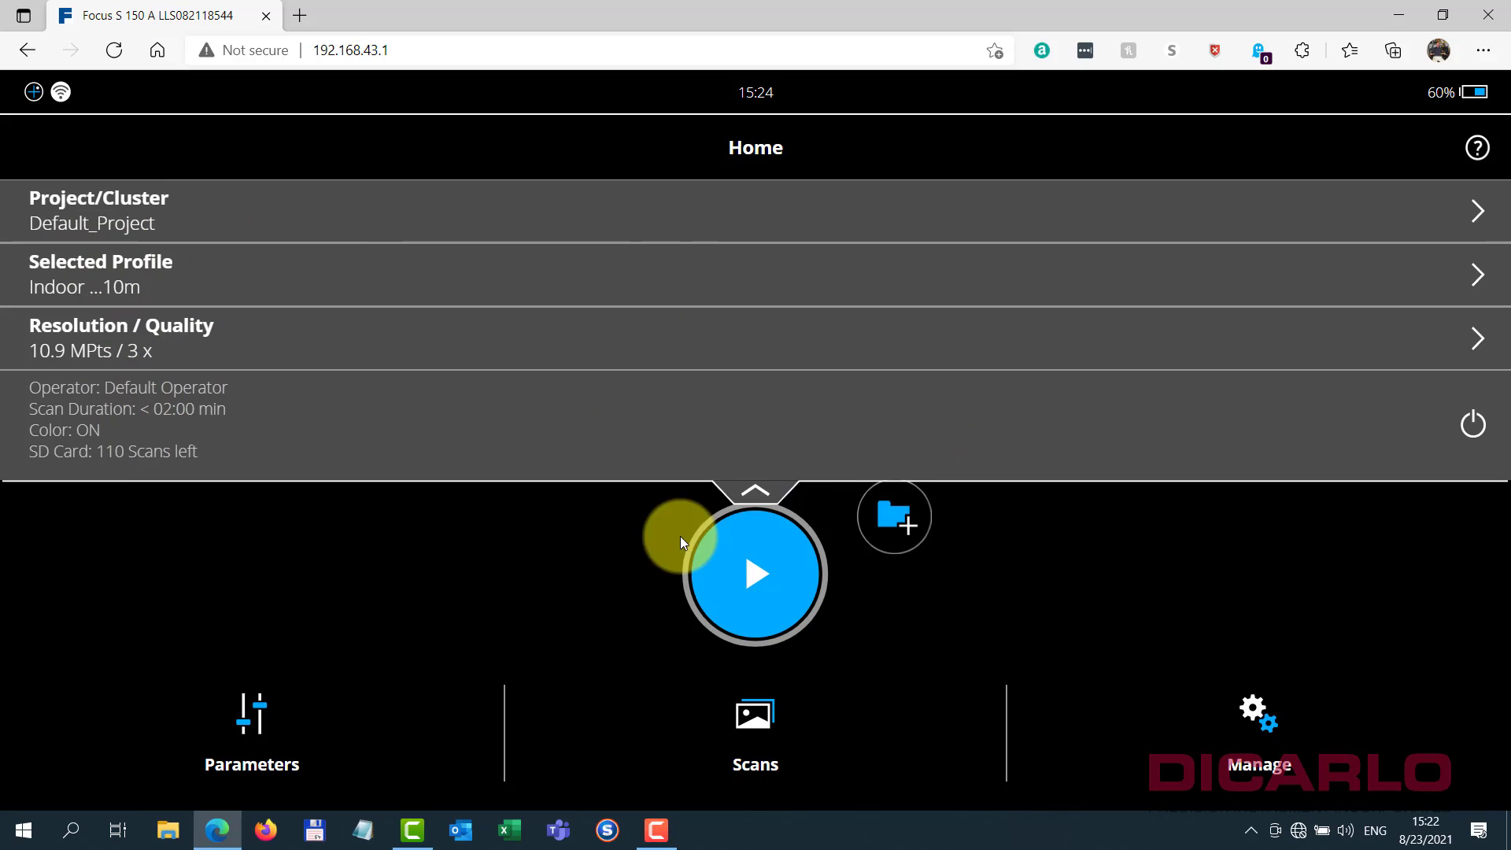
left_click(754, 573)
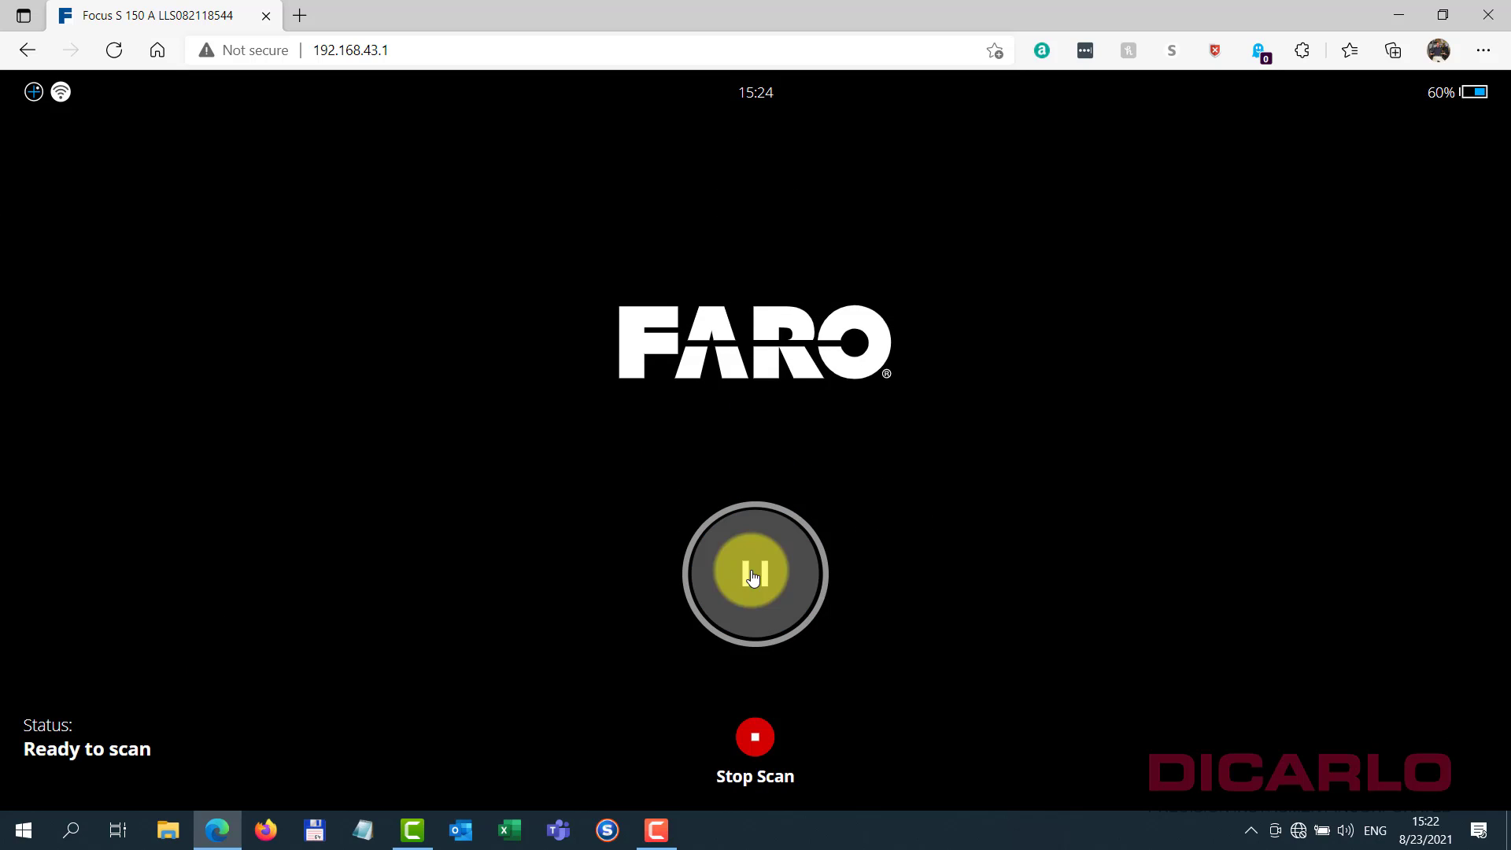
- Start the Indoor 10m scan and let it run, about 01:42 remaining
left_click(754, 573)
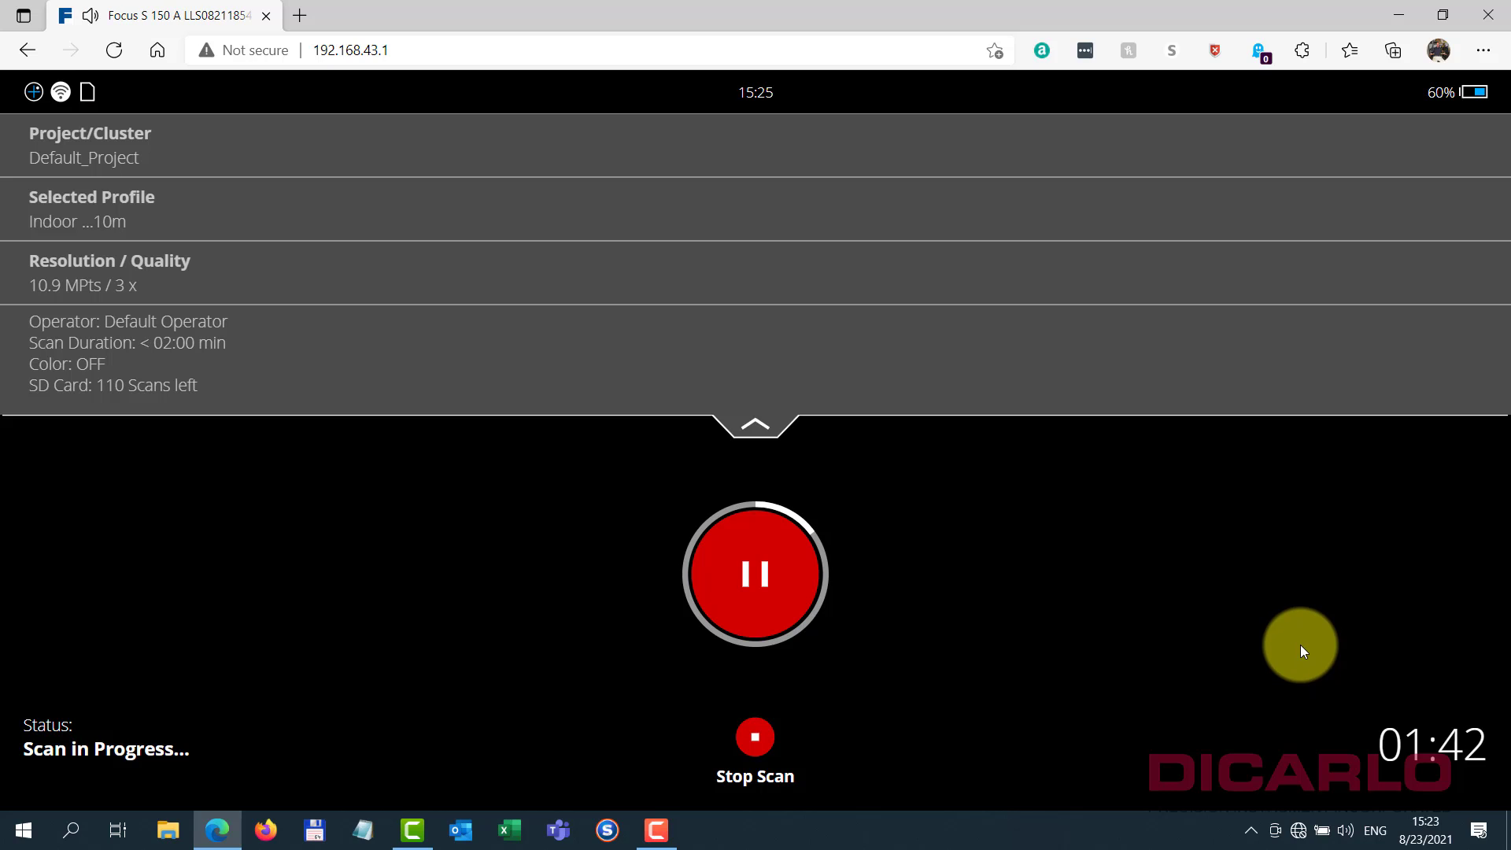
mouse_move(1279, 633)
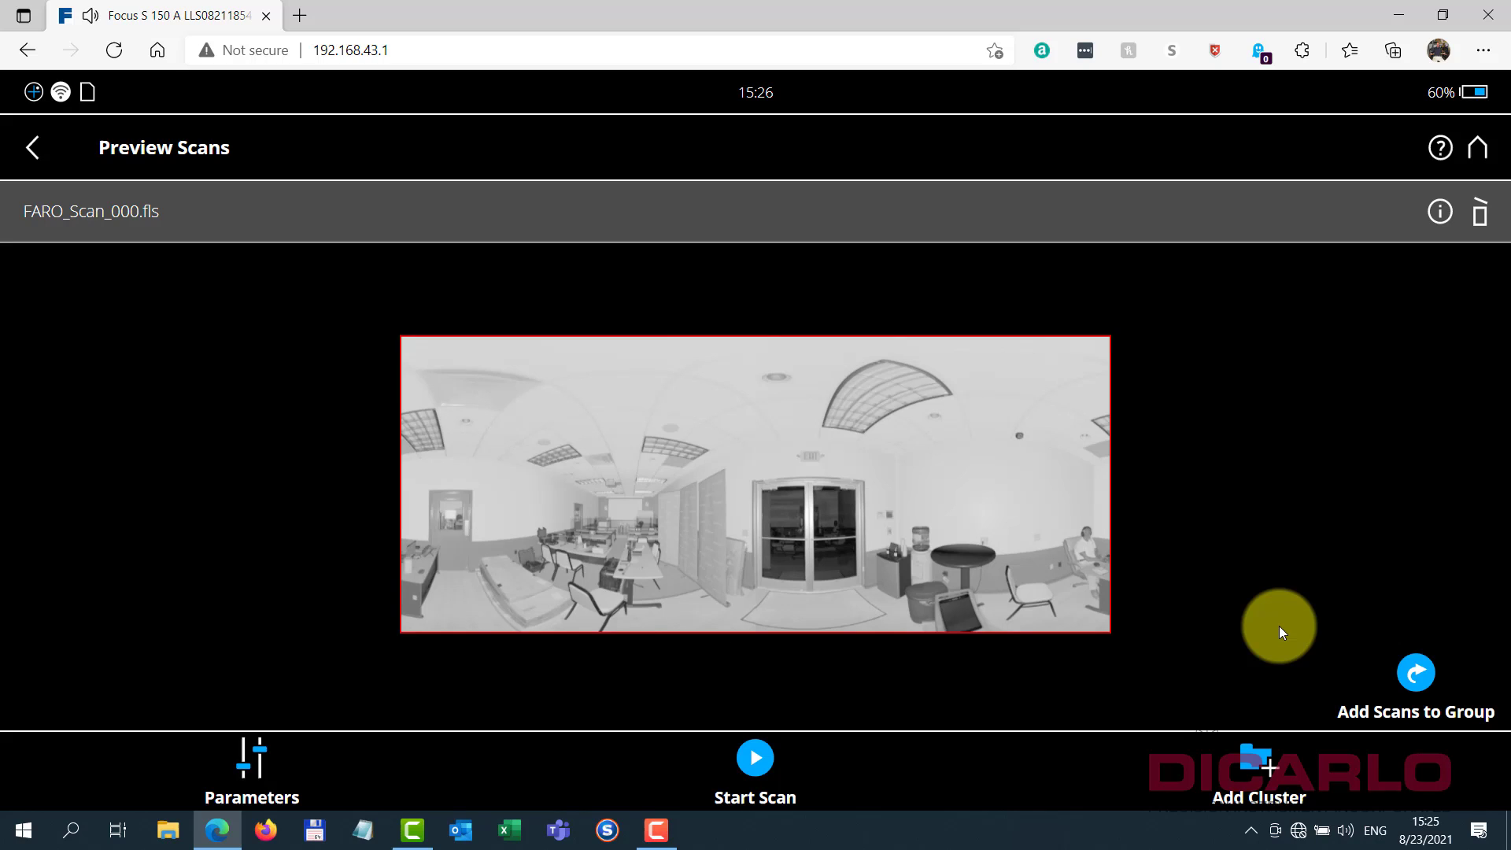
mouse_move(599, 605)
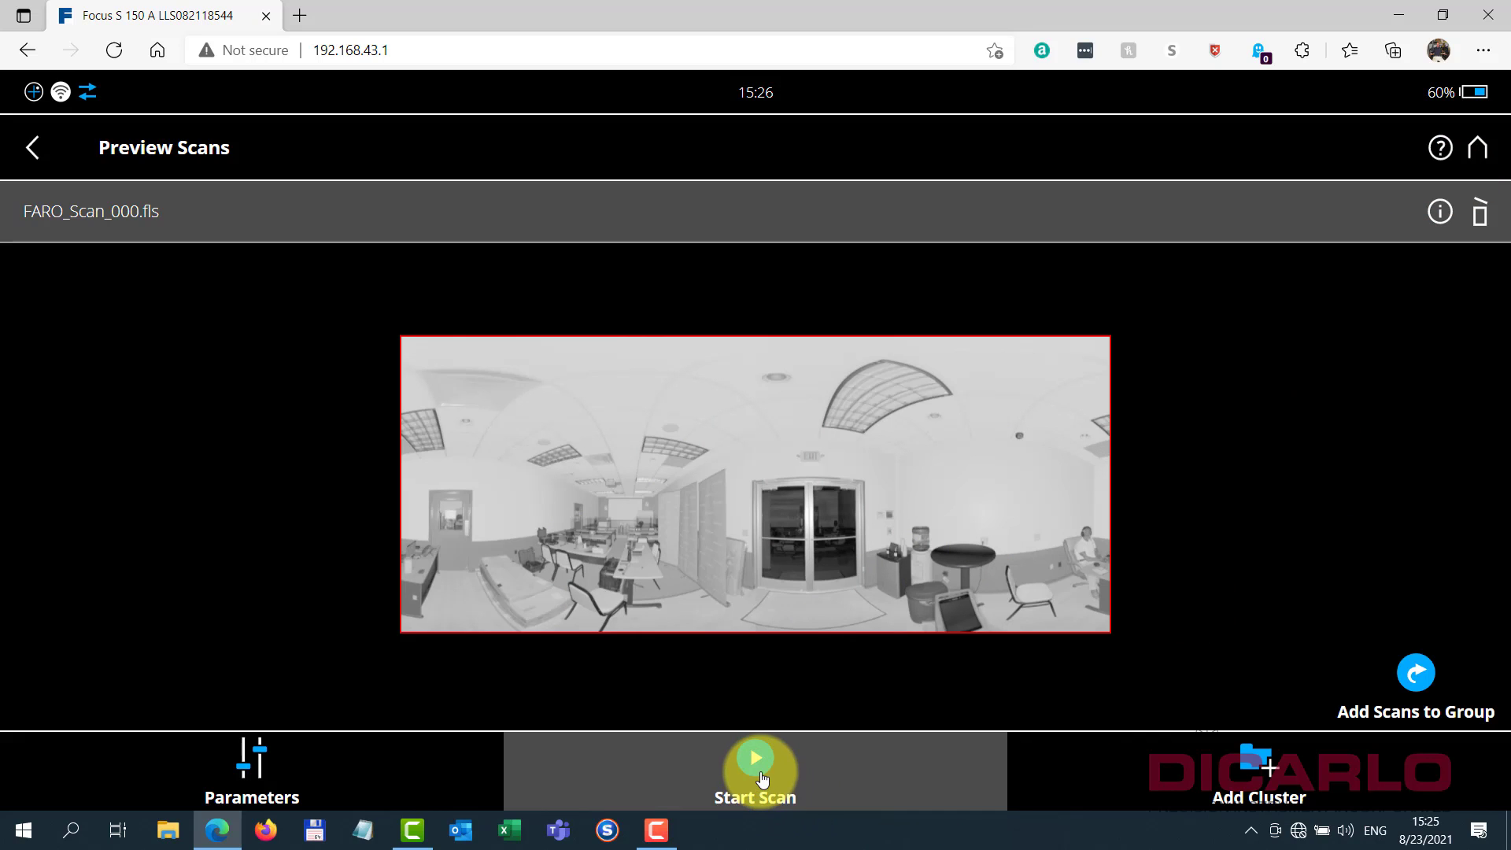
mouse_move(1122, 703)
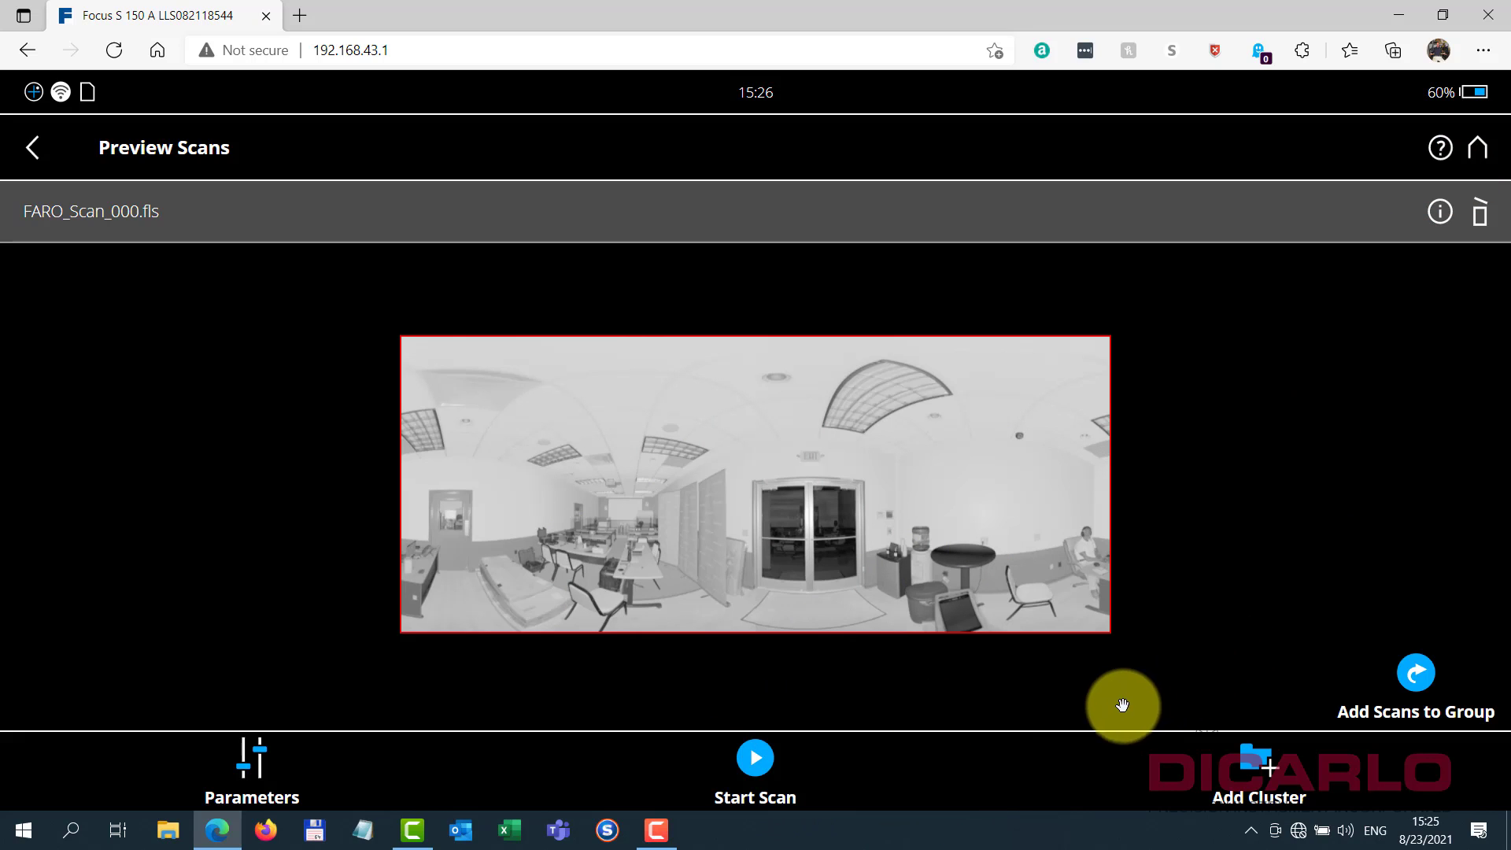
mouse_move(1187, 658)
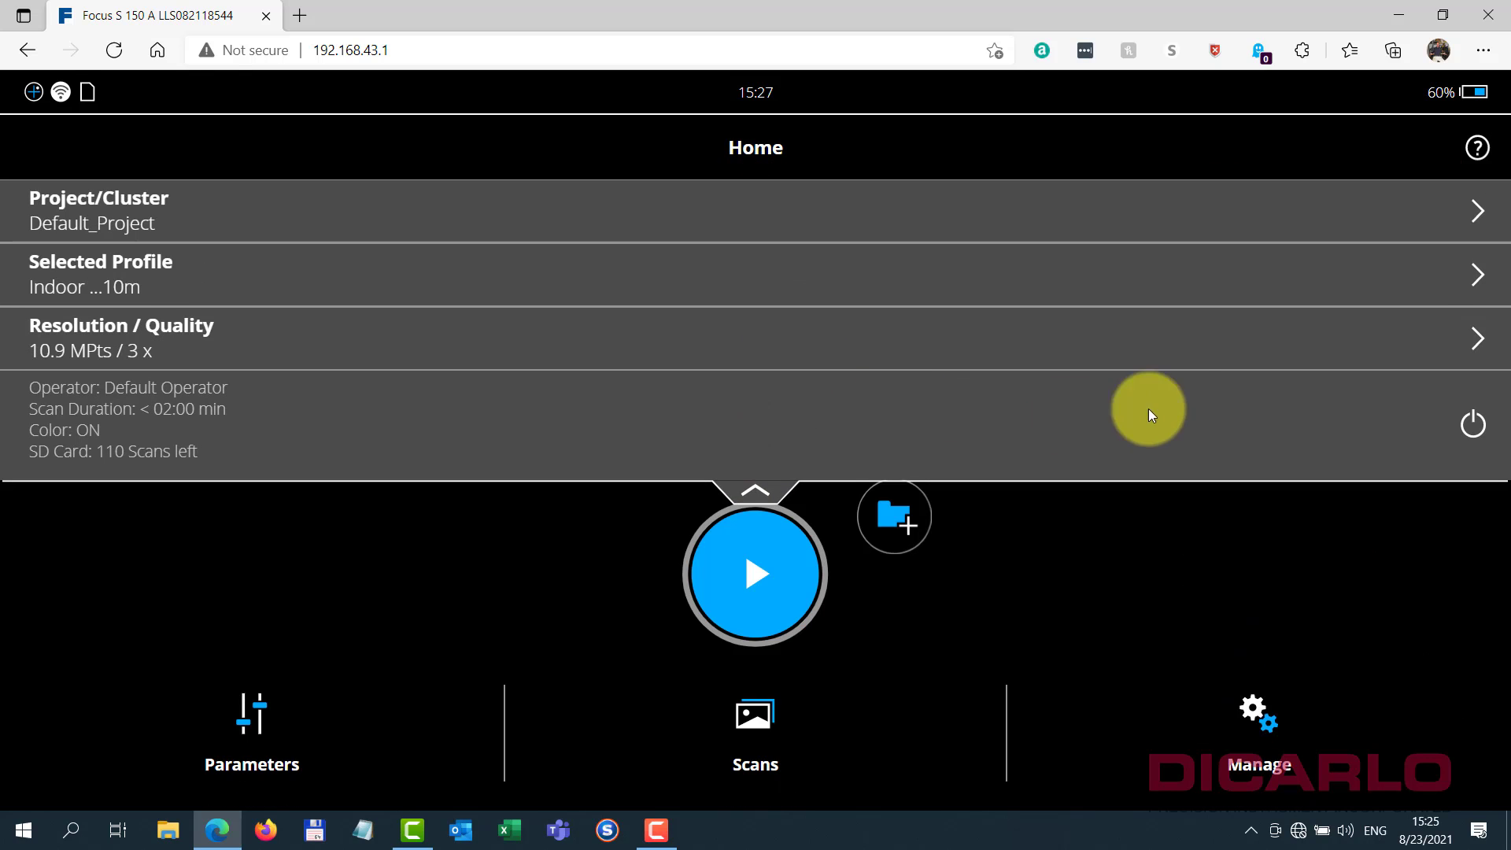
- Shut down the scanner from the Home info panel and confirm Shut Down Scanner
left_click(1472, 424)
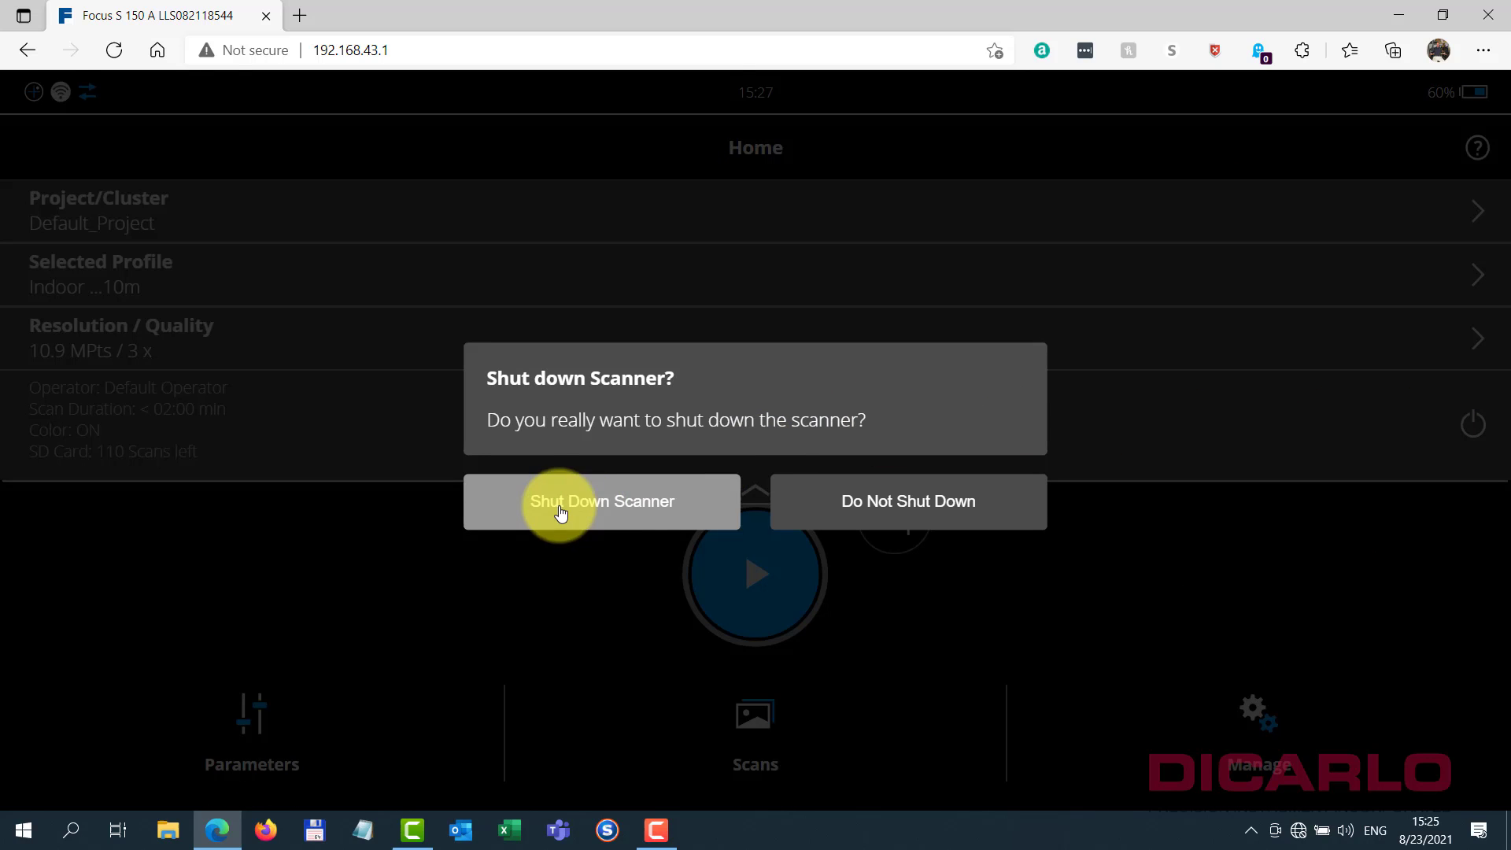
left_click(600, 500)
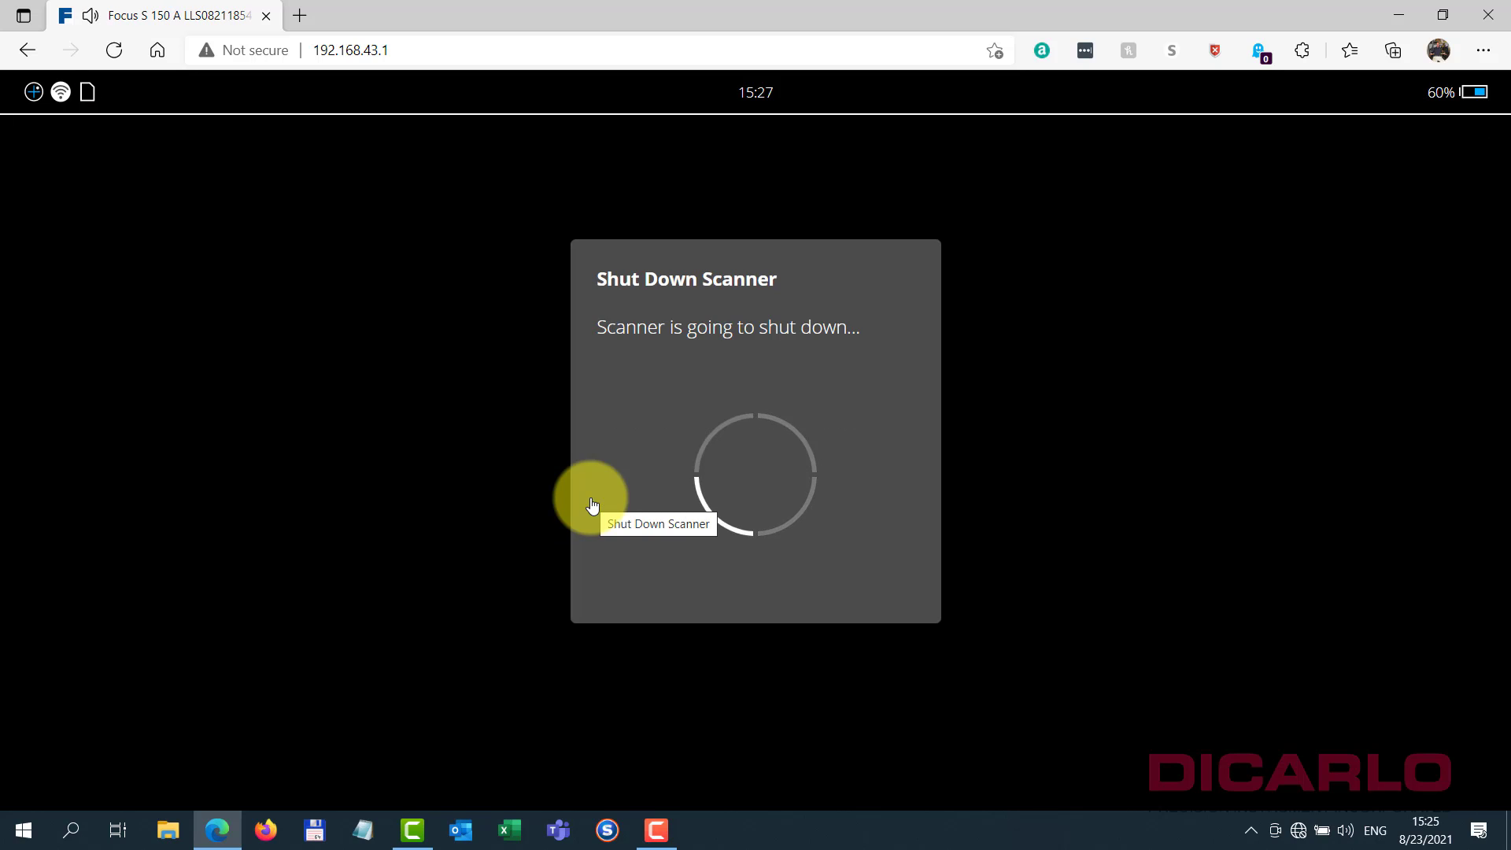